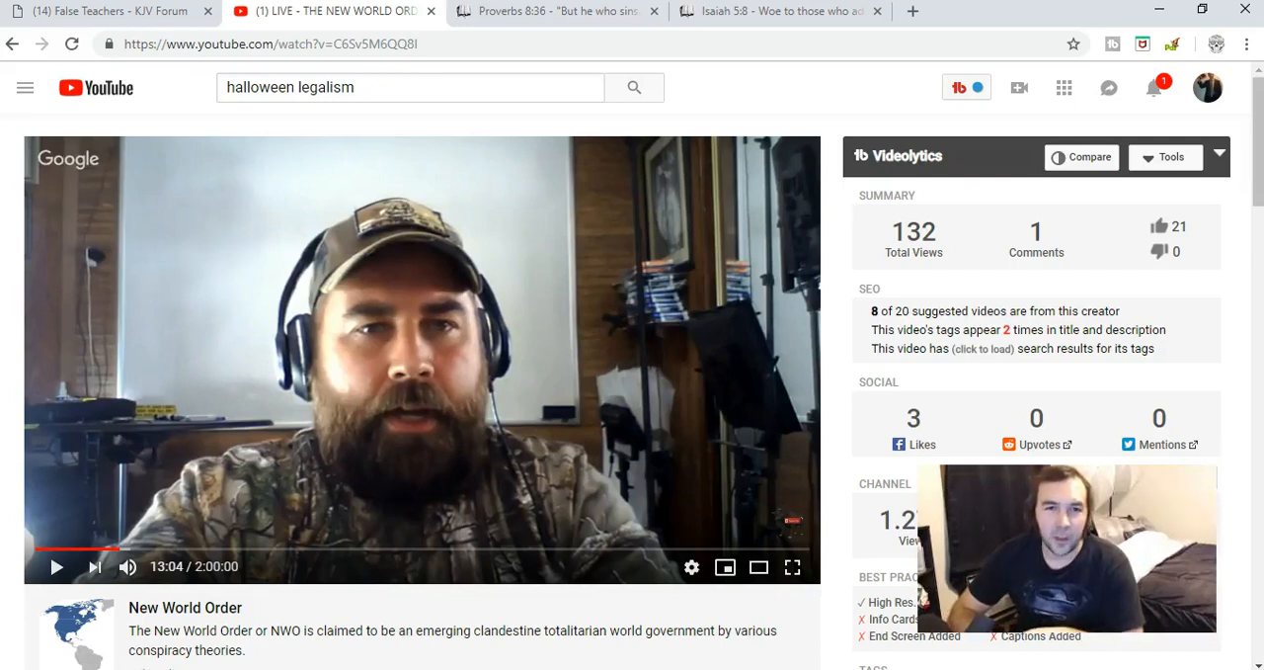
{"action": "mouse_move", "coordinate": [8, 506]}
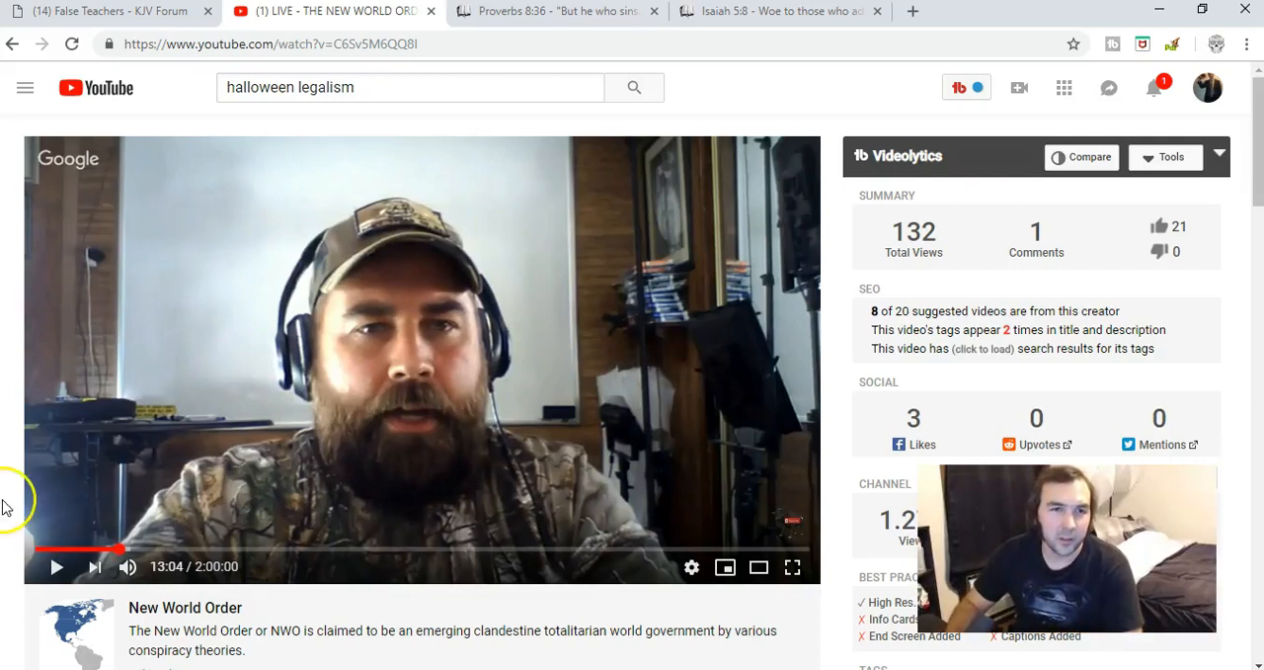
{"action": "mouse_move", "coordinate": [377, 468]}
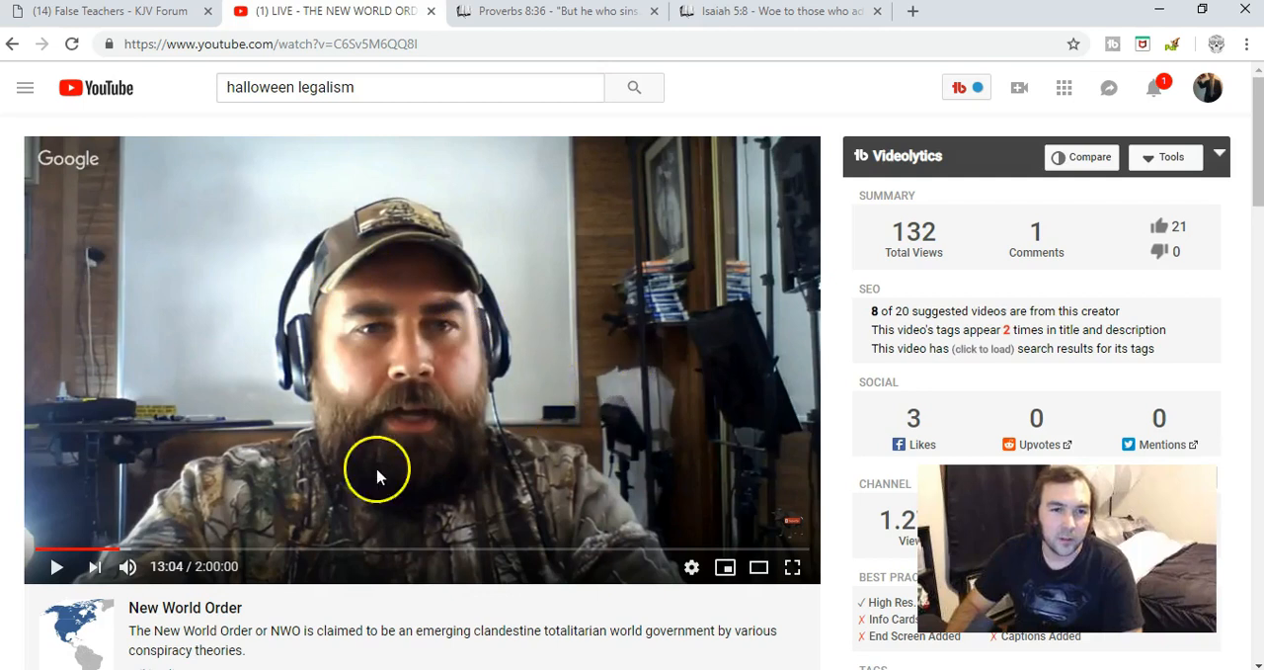
{"action": "mouse_move", "coordinate": [373, 609]}
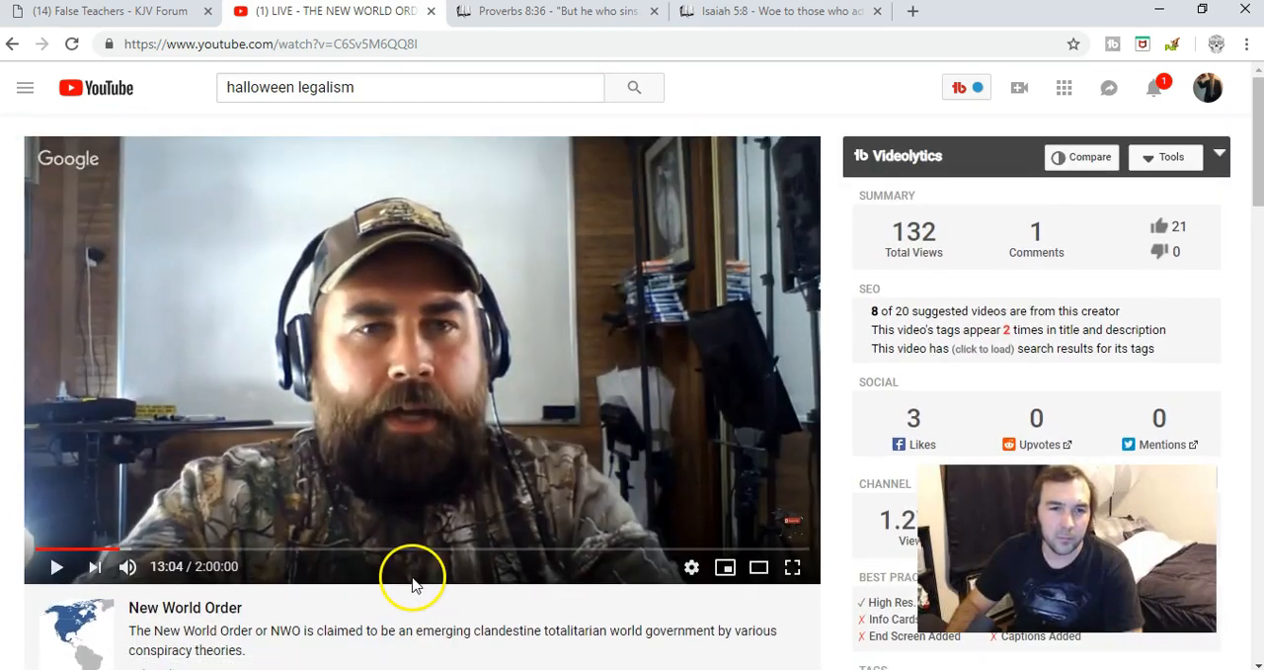
{"action": "mouse_move", "coordinate": [415, 583]}
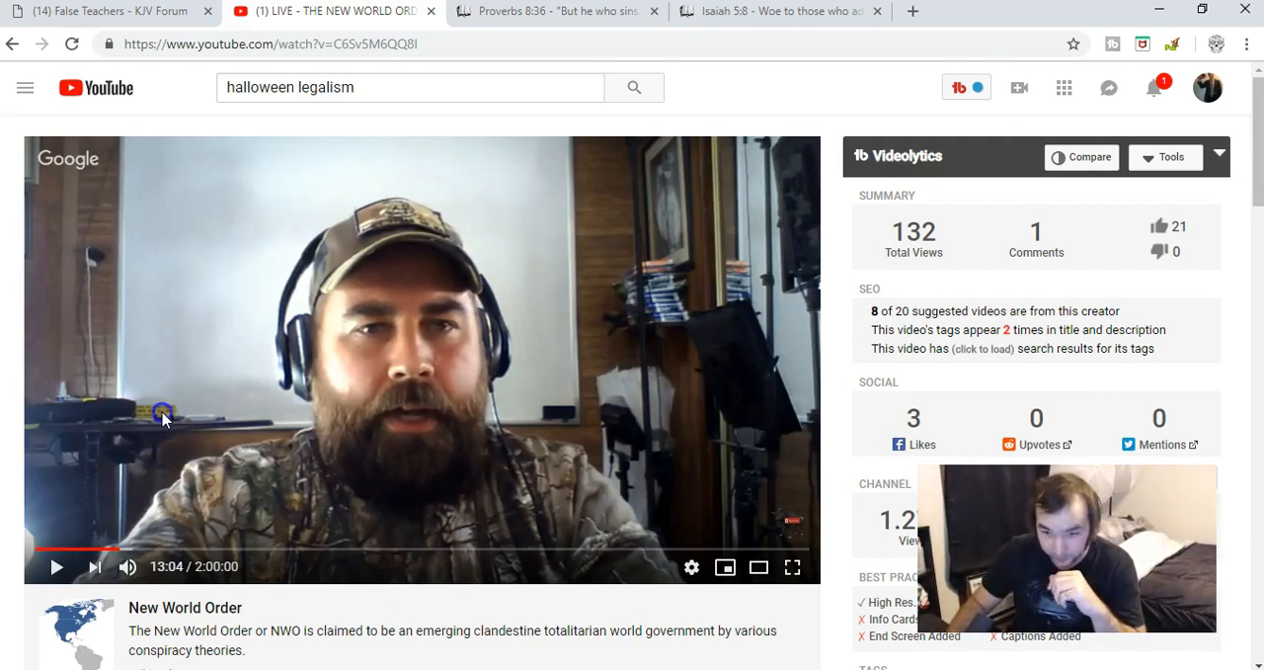
Step: Resume the paused livestream replay so it plays on from 13:04
{"action": "left_click", "coordinate": [55, 565]}
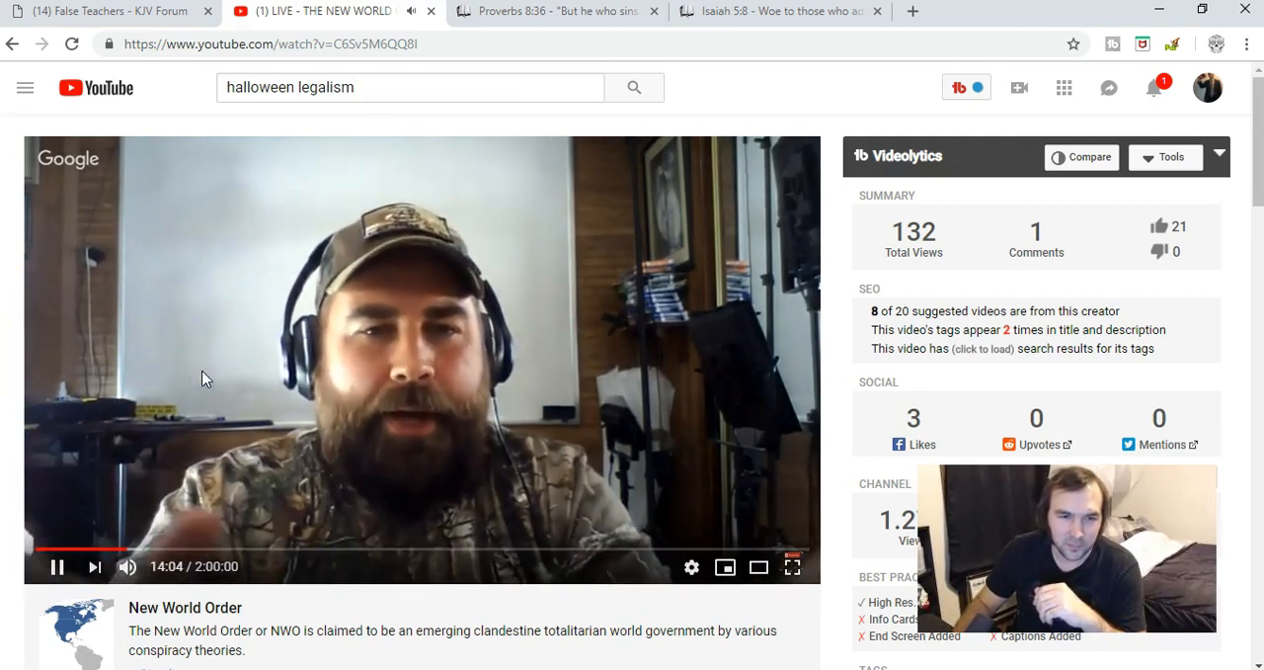
Step: Pause the livestream replay at 14:06
{"action": "left_click", "coordinate": [55, 565]}
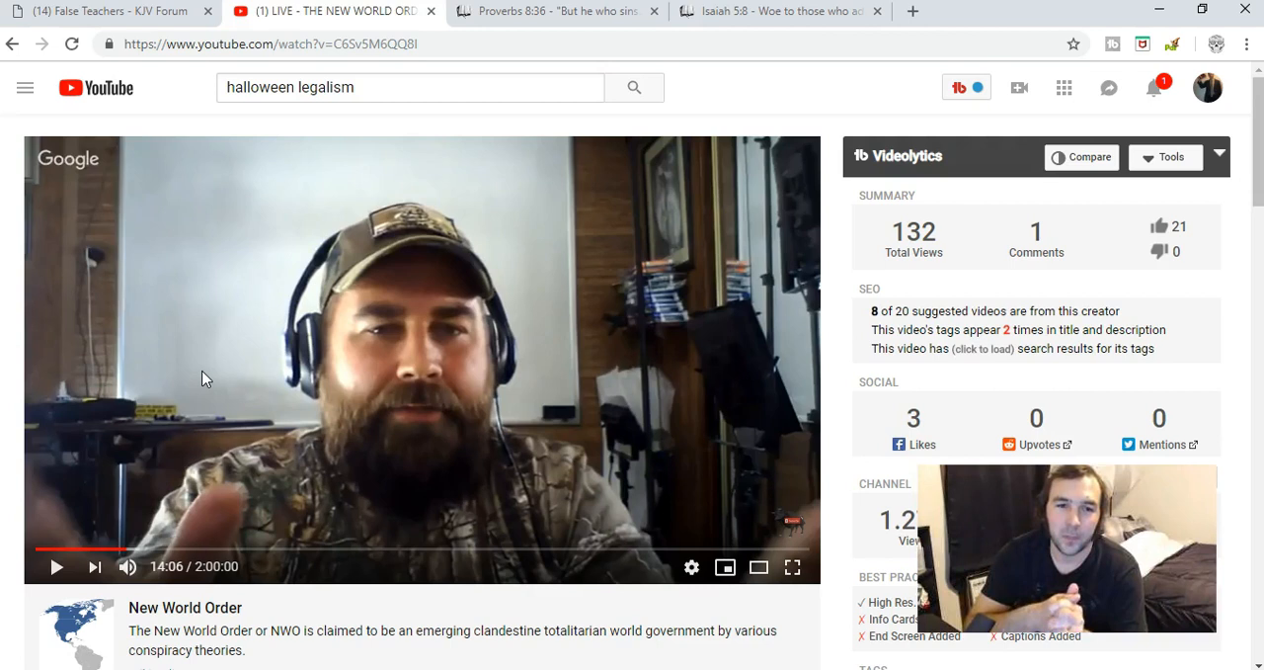
{"action": "mouse_move", "coordinate": [134, 315]}
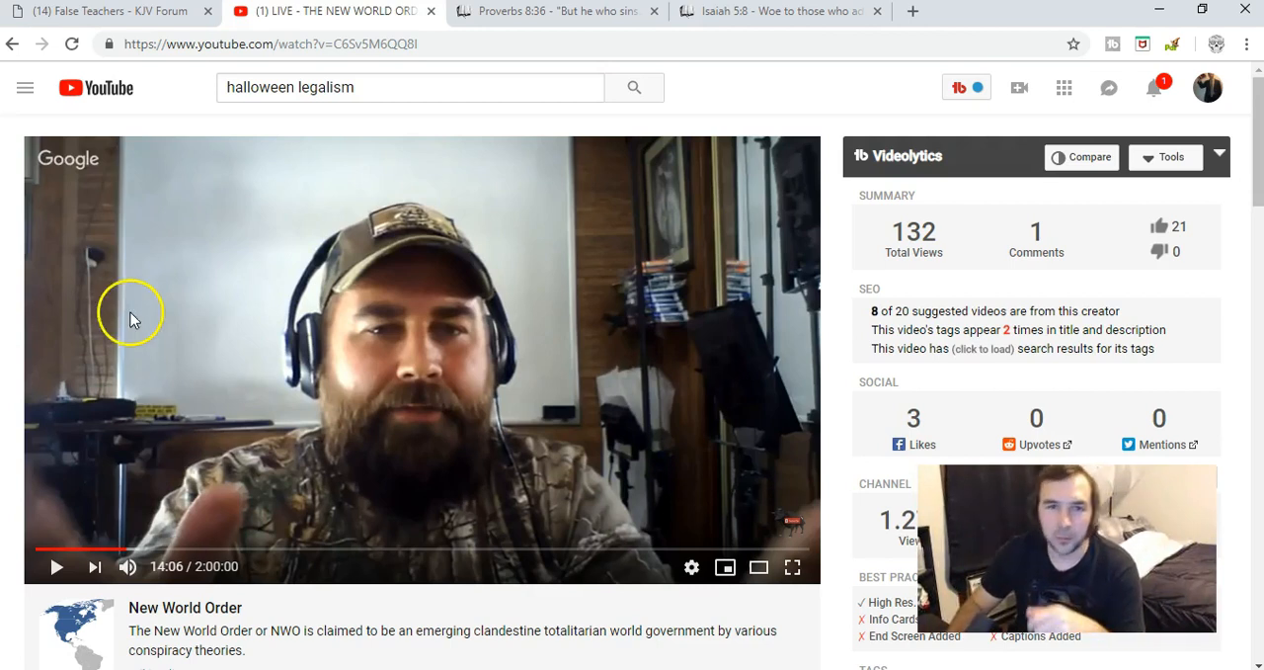
{"action": "mouse_move", "coordinate": [135, 312]}
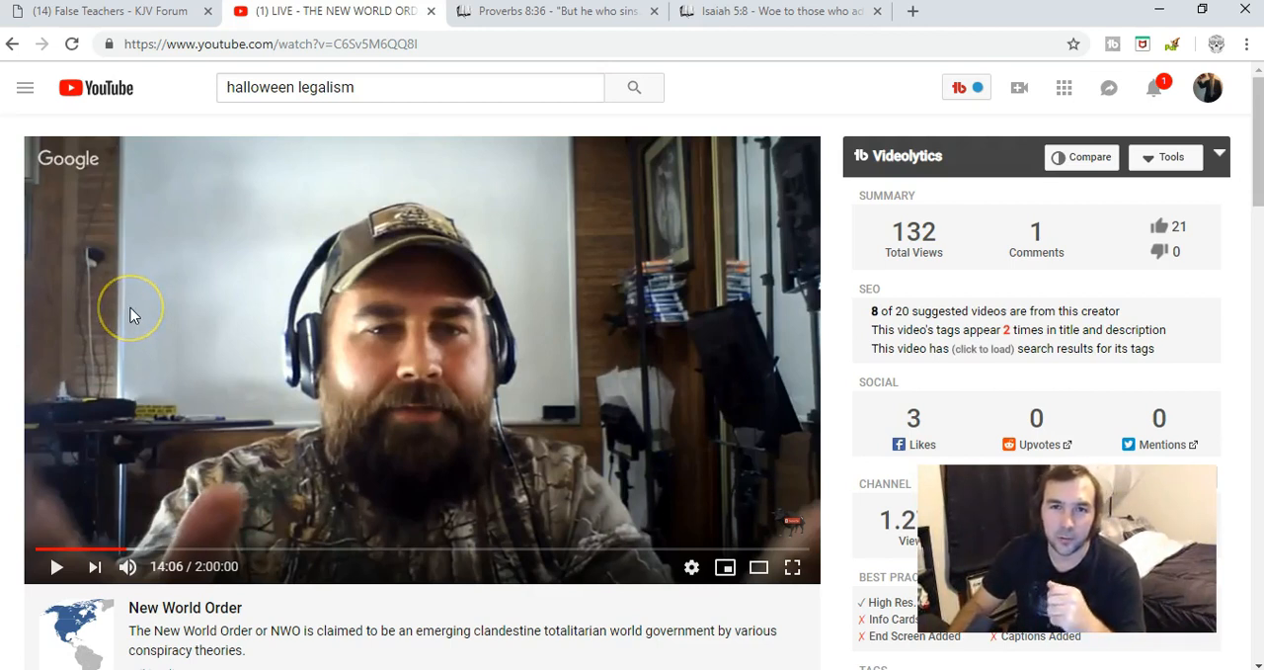
{"action": "mouse_move", "coordinate": [131, 308]}
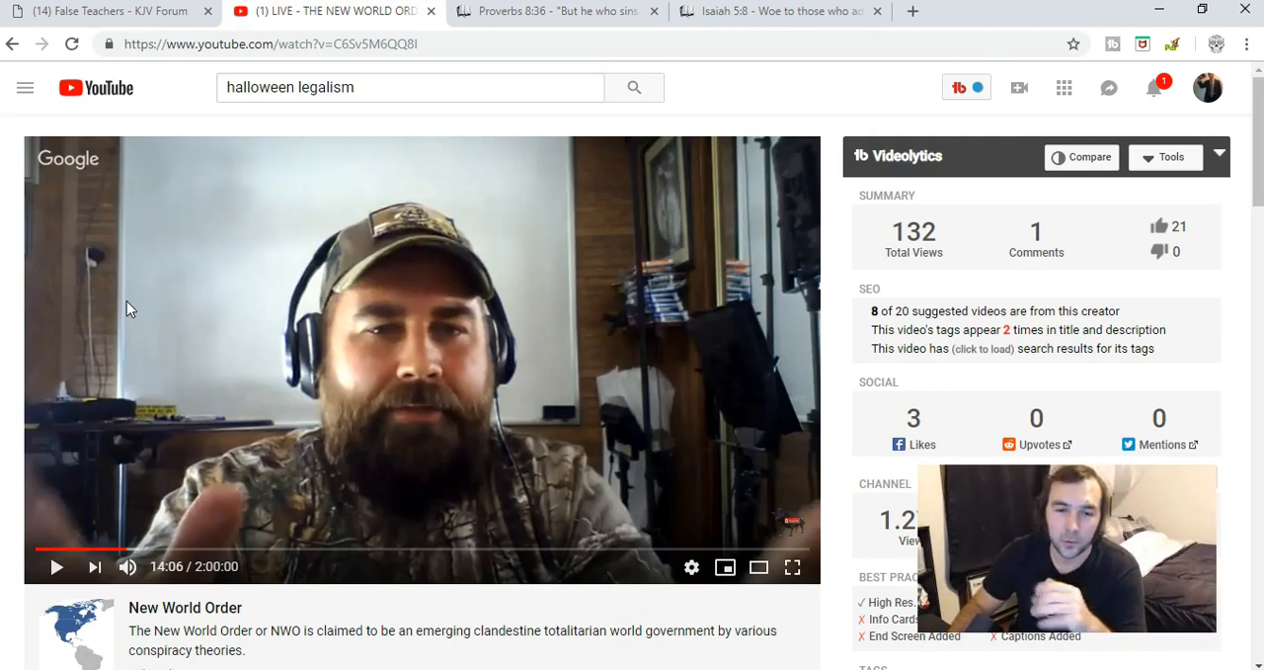
{"action": "mouse_move", "coordinate": [306, 340]}
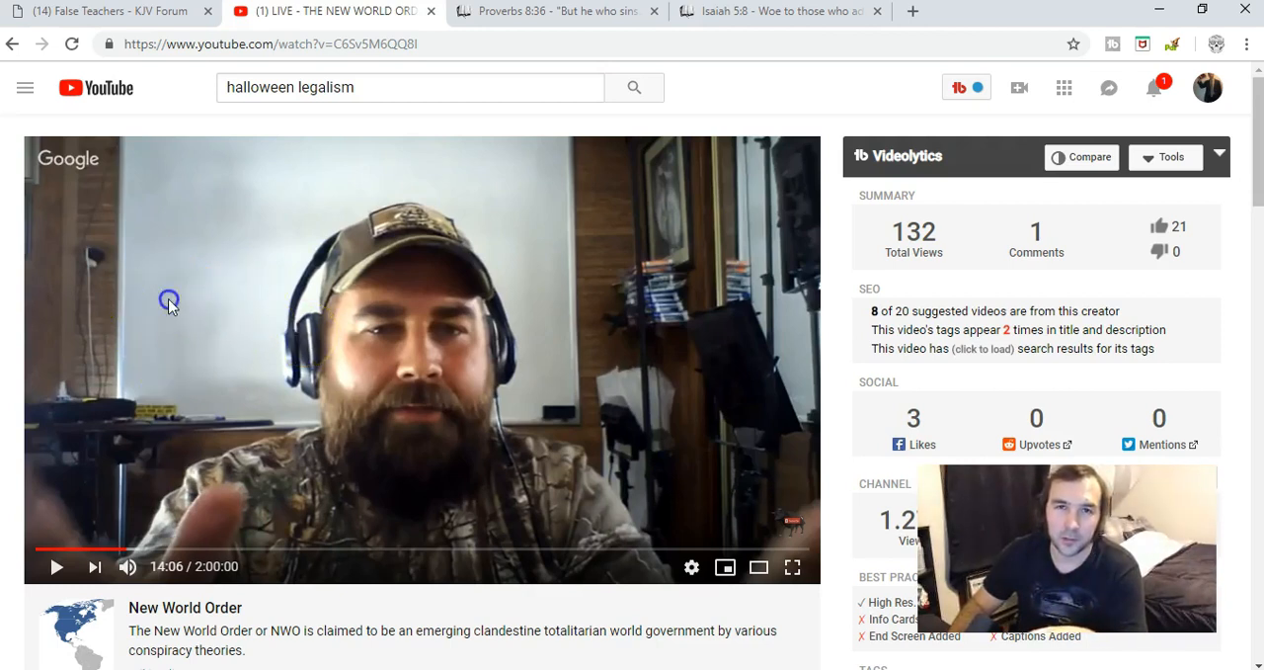
Step: Resume the livestream replay from its 14:06 pause point
{"action": "left_click", "coordinate": [55, 565]}
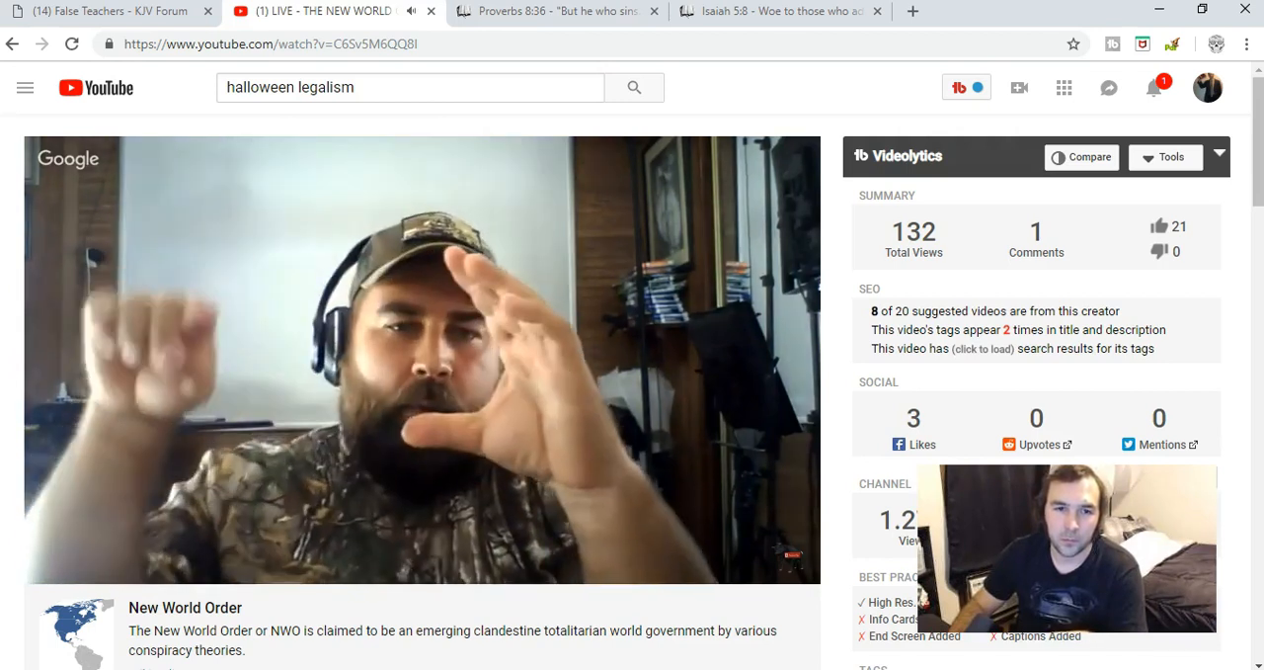
{"action": "mouse_move", "coordinate": [167, 304]}
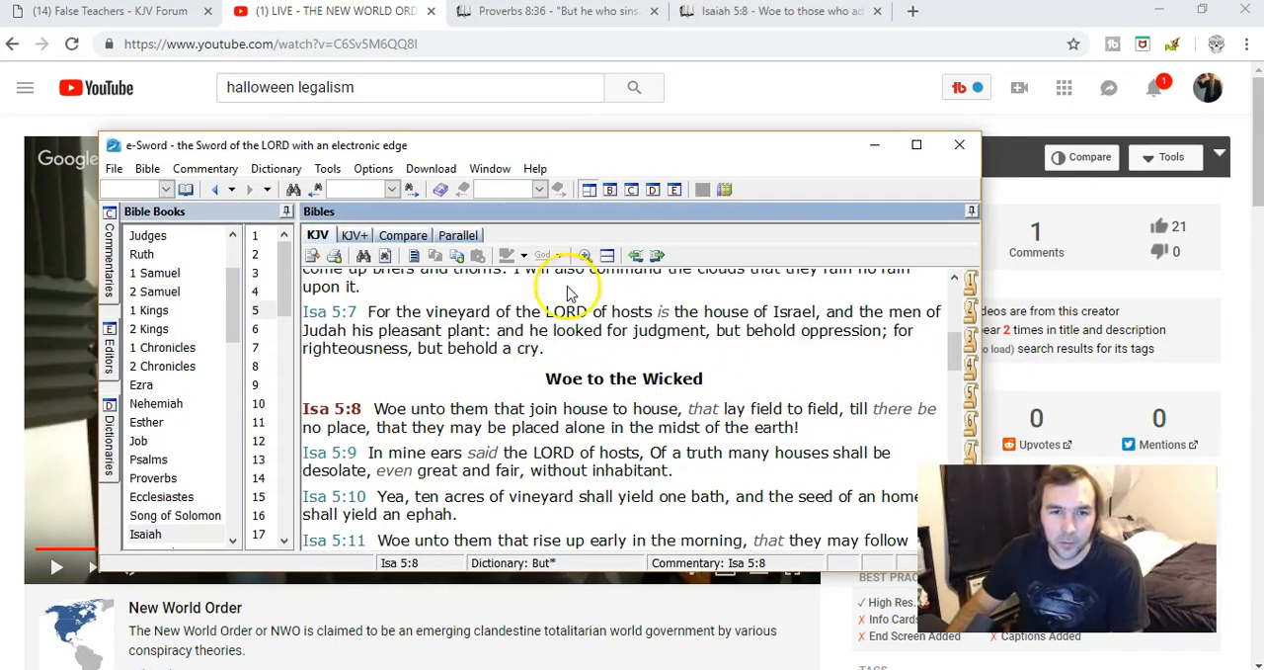
{"action": "mouse_move", "coordinate": [731, 388]}
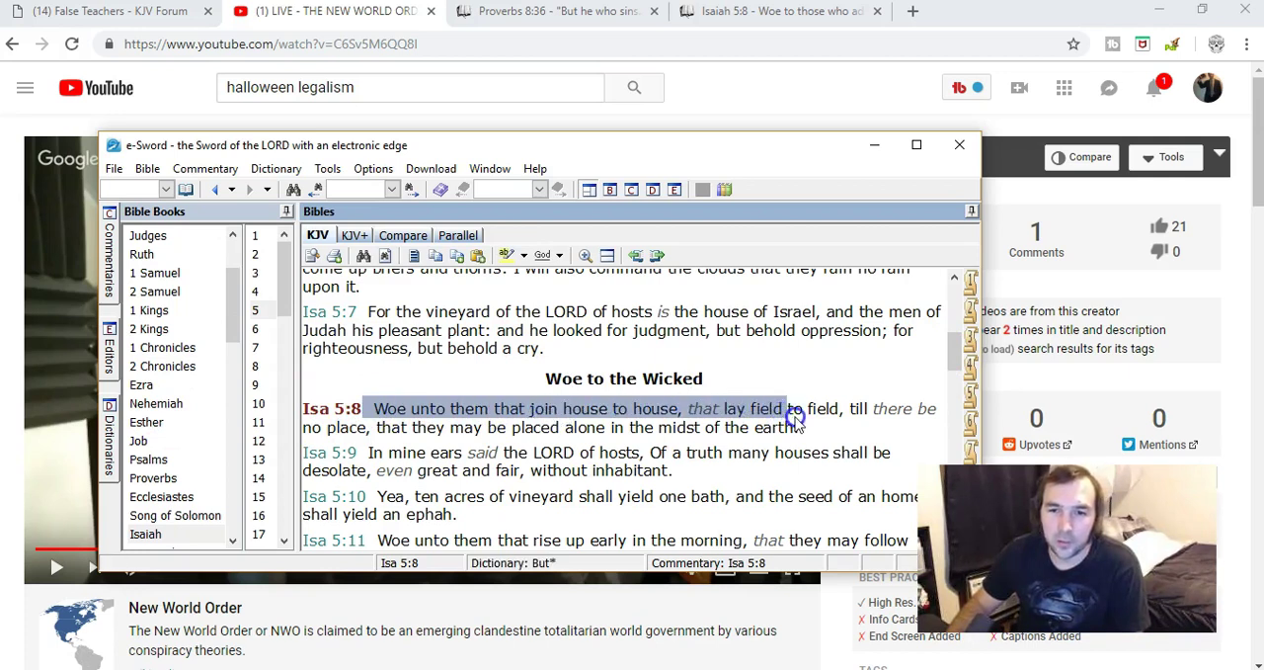
Step: Highlight Isaiah 5:8 in the KJV pane and bring the Isaiah 5:8 commentary page to front
{"action": "left_click_drag", "start_coordinate": [790, 407], "coordinate": [826, 427]}
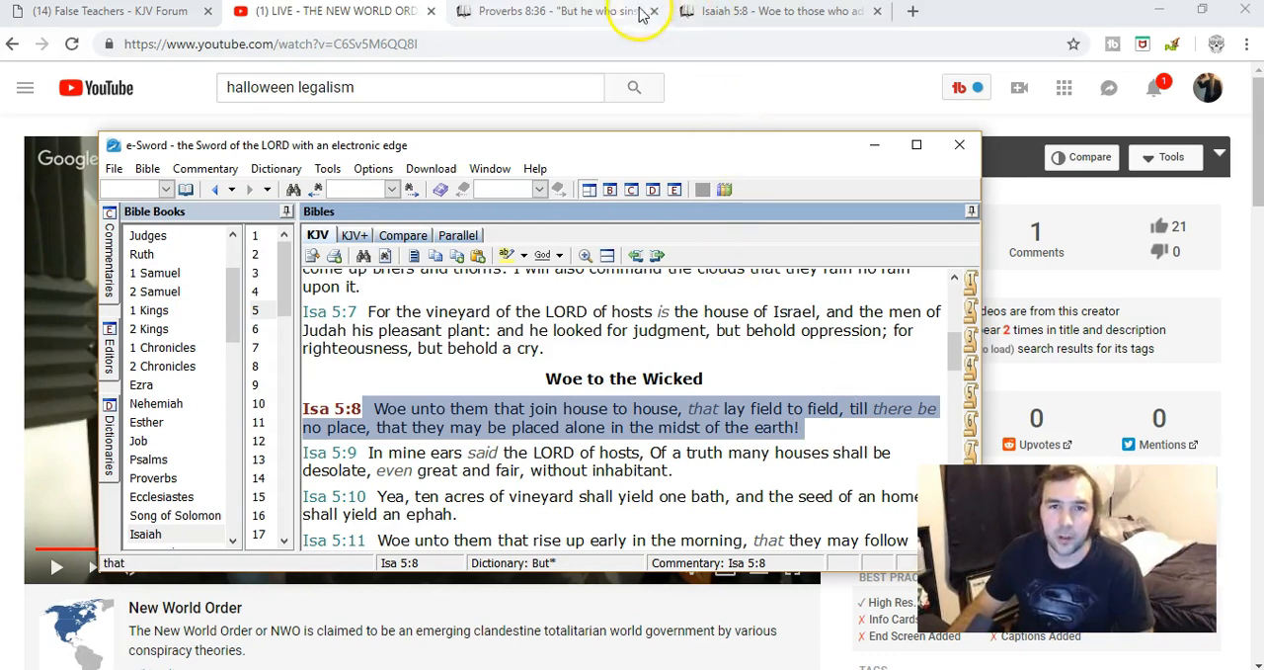
{"action": "left_click", "coordinate": [781, 11]}
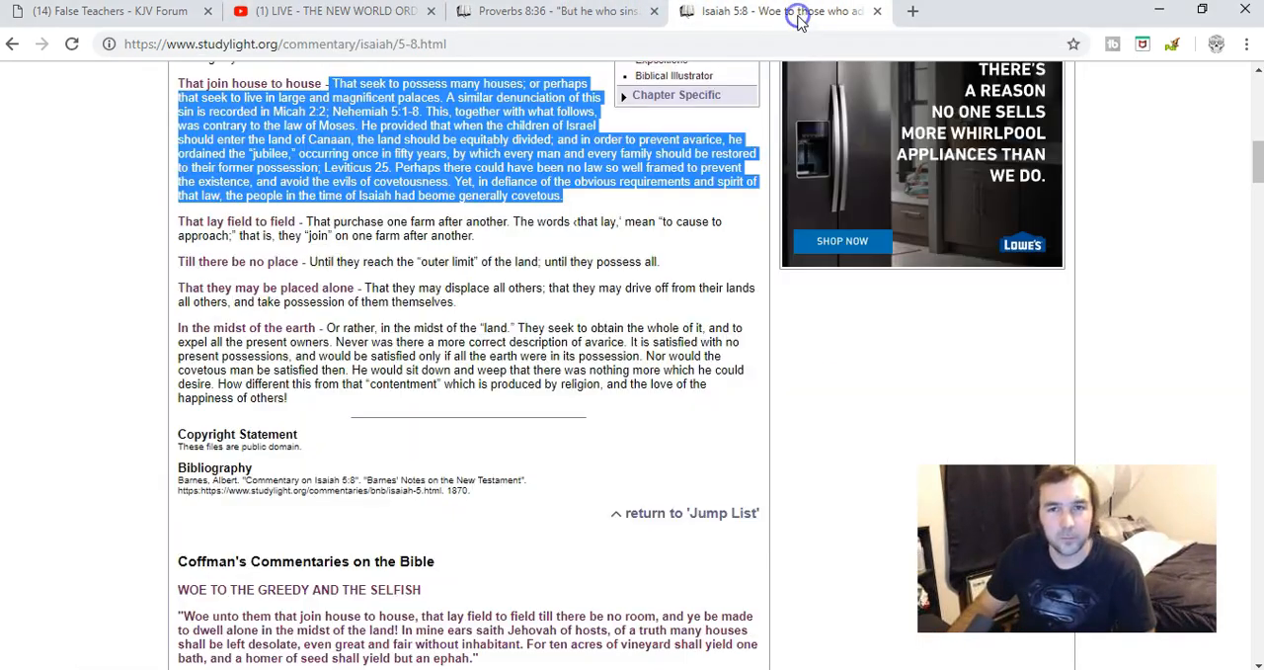
Step: Scroll the StudyLight page to read Barnes' note on 'join house to house' citing Micah 2:2 and Nehemiah 5
{"action": "scroll", "scroll_direction": "up", "scroll_amount": 3}
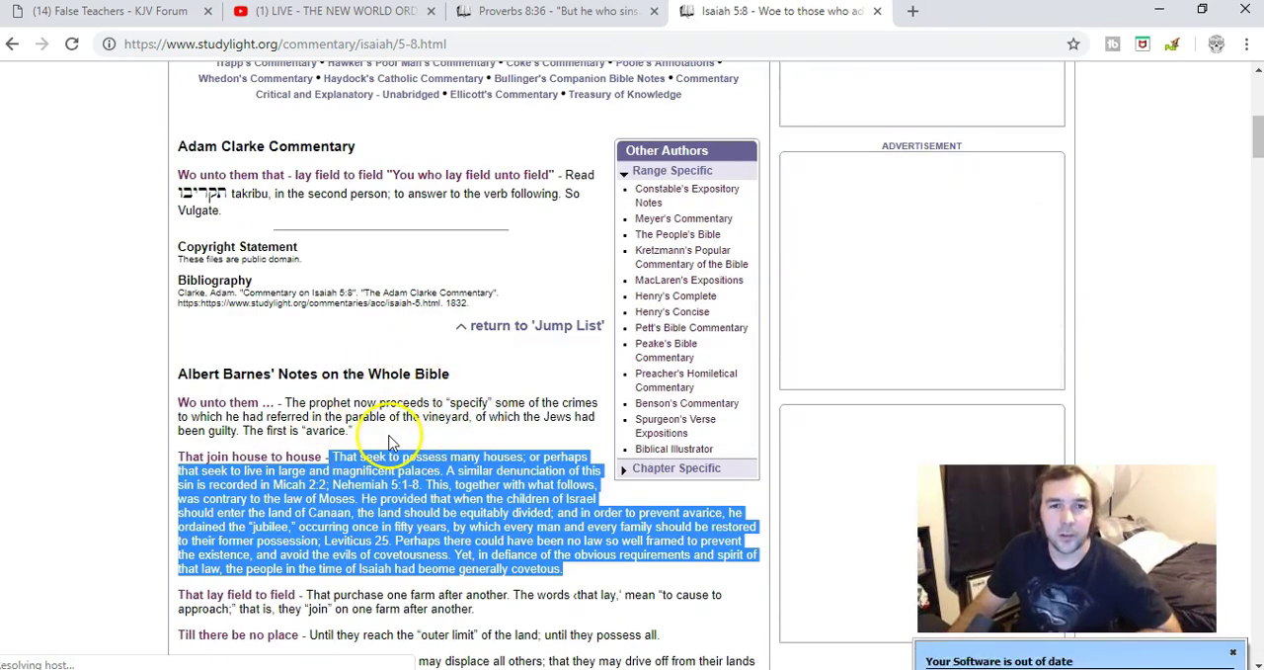
{"action": "scroll", "scroll_direction": "down", "scroll_amount": 3}
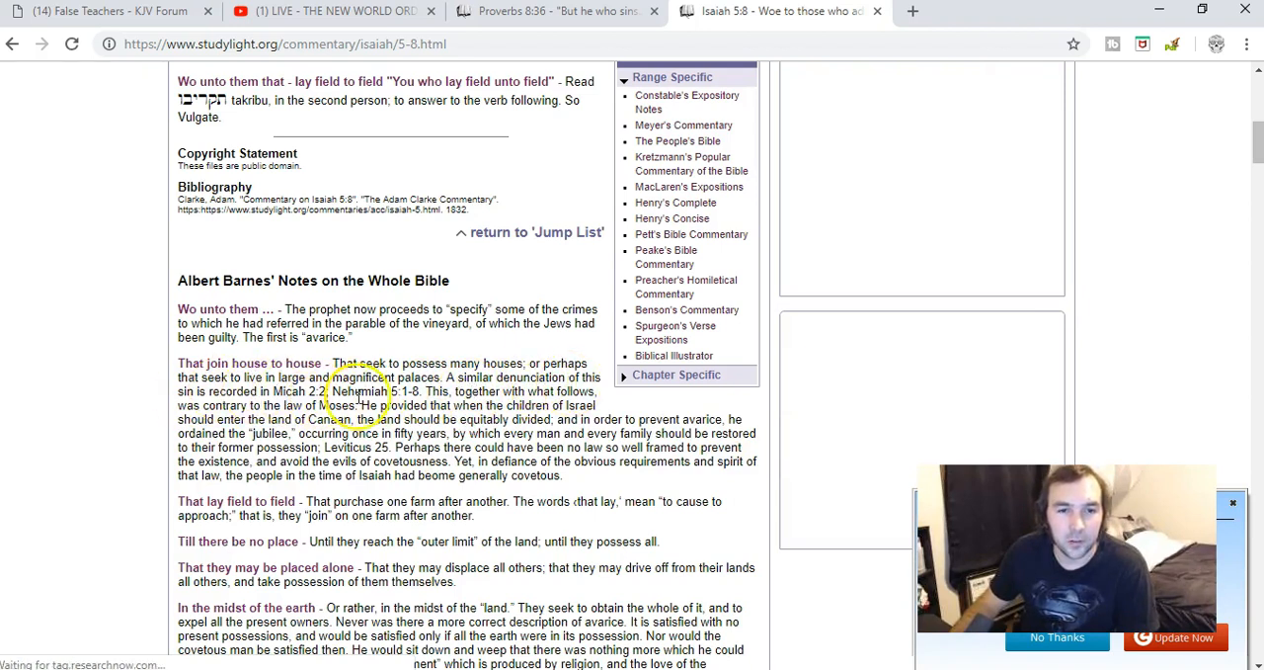
{"action": "scroll", "scroll_direction": "down", "scroll_amount": 3}
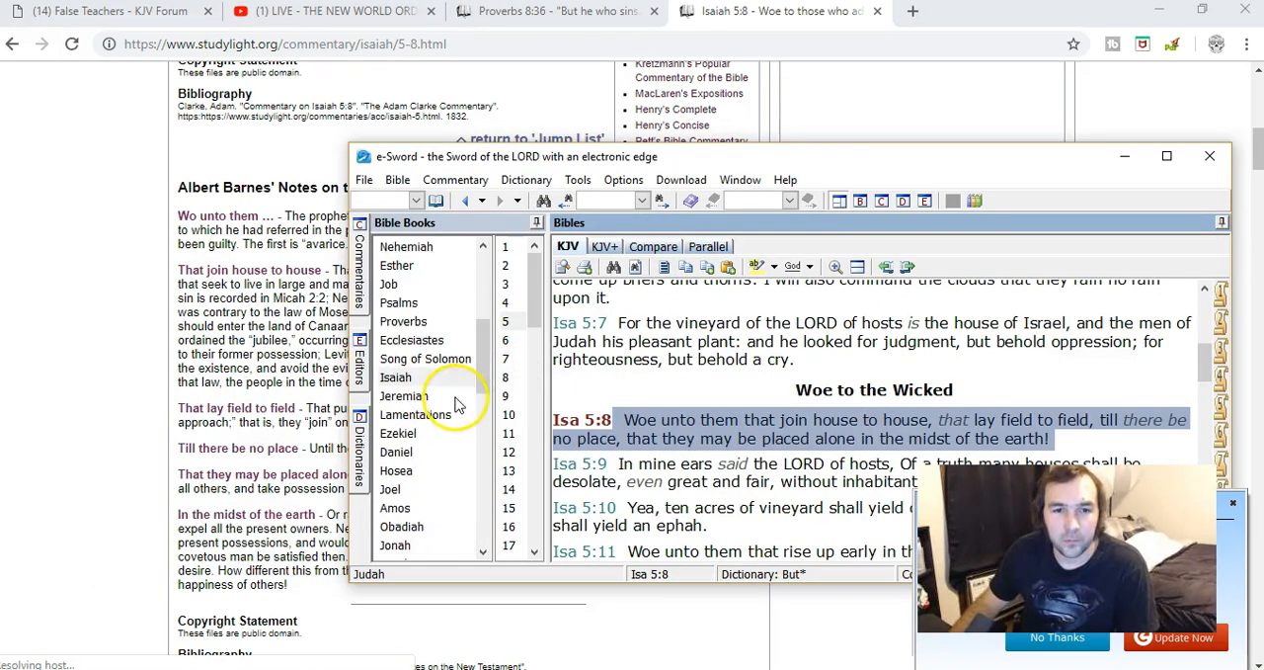
Step: Bring up Micah chapter 2 in the Bible text for the coveting-fields verse Barnes cited
{"action": "scroll", "scroll_direction": "down", "scroll_amount": 3}
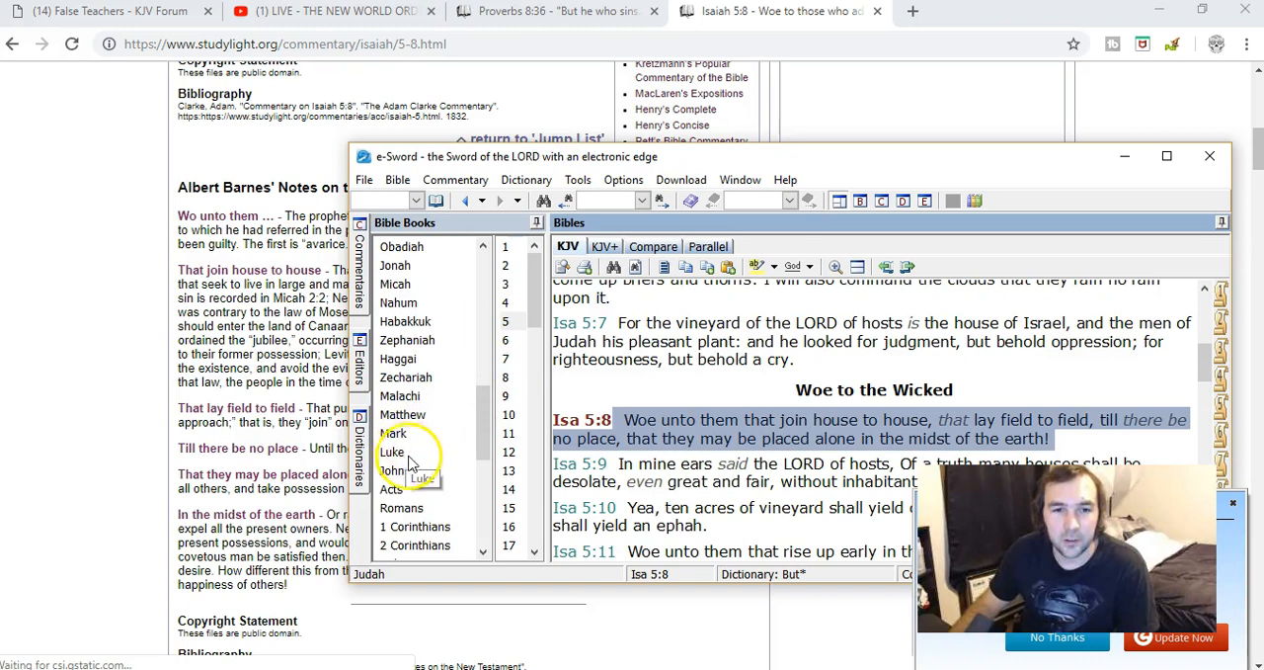
{"action": "mouse_move", "coordinate": [415, 395]}
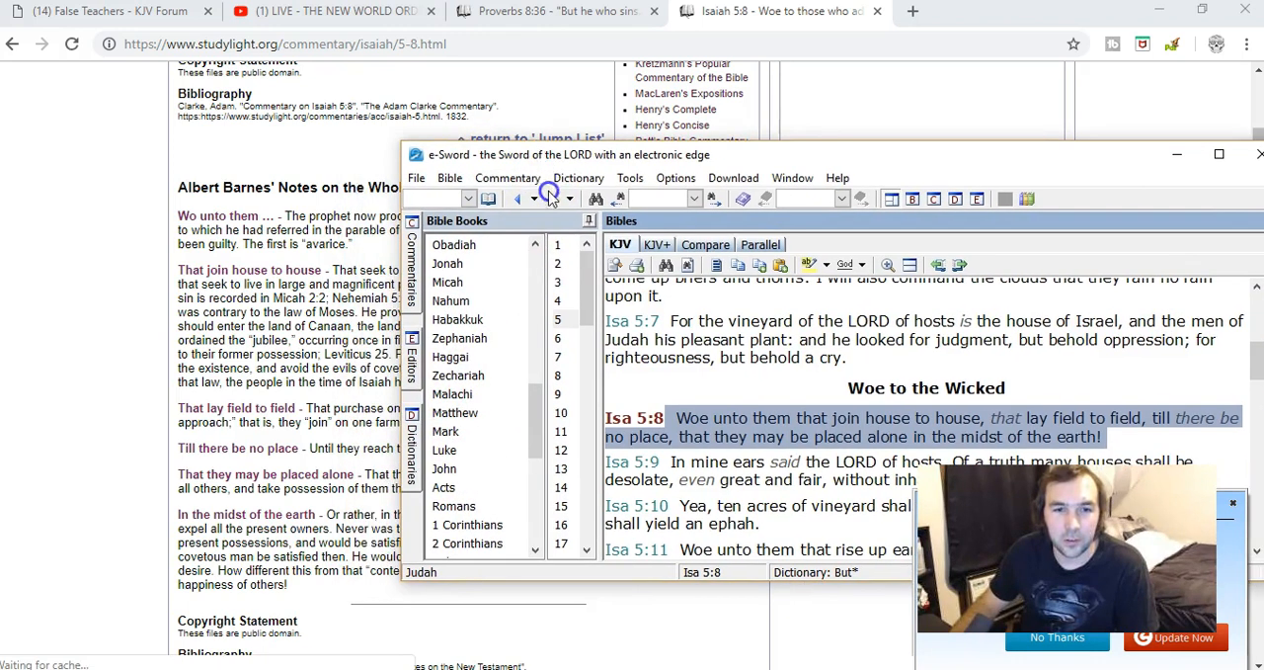
{"action": "left_click", "coordinate": [446, 280]}
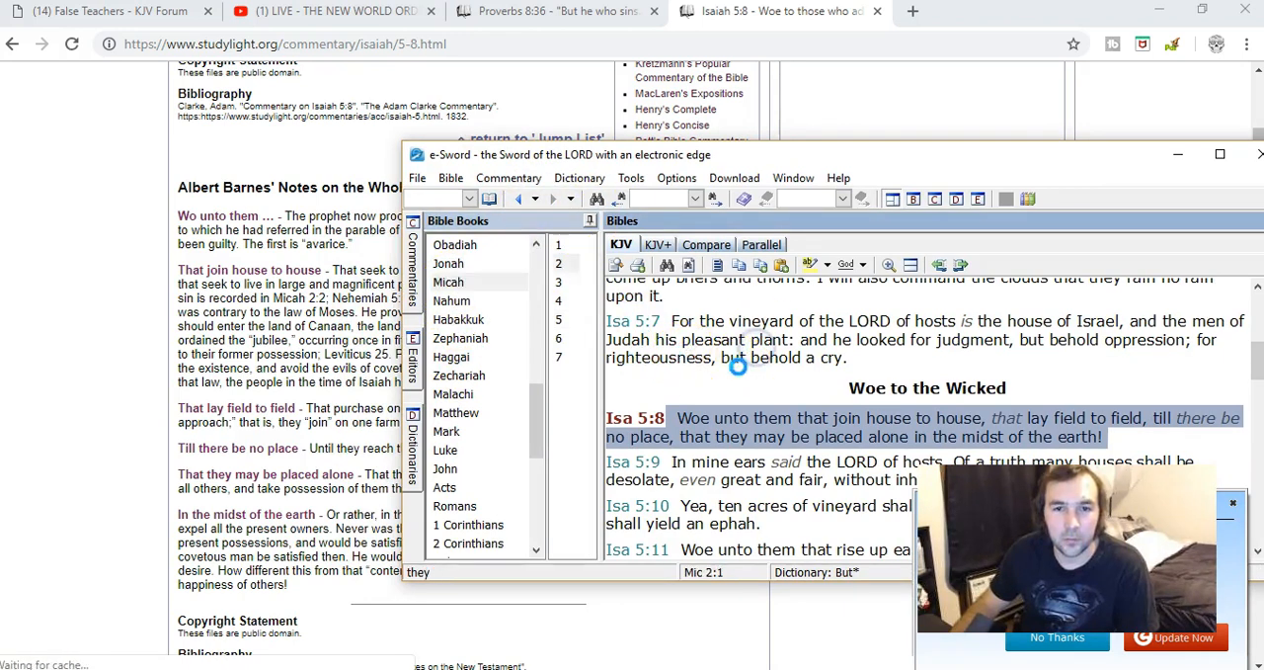
{"action": "left_click", "coordinate": [557, 263]}
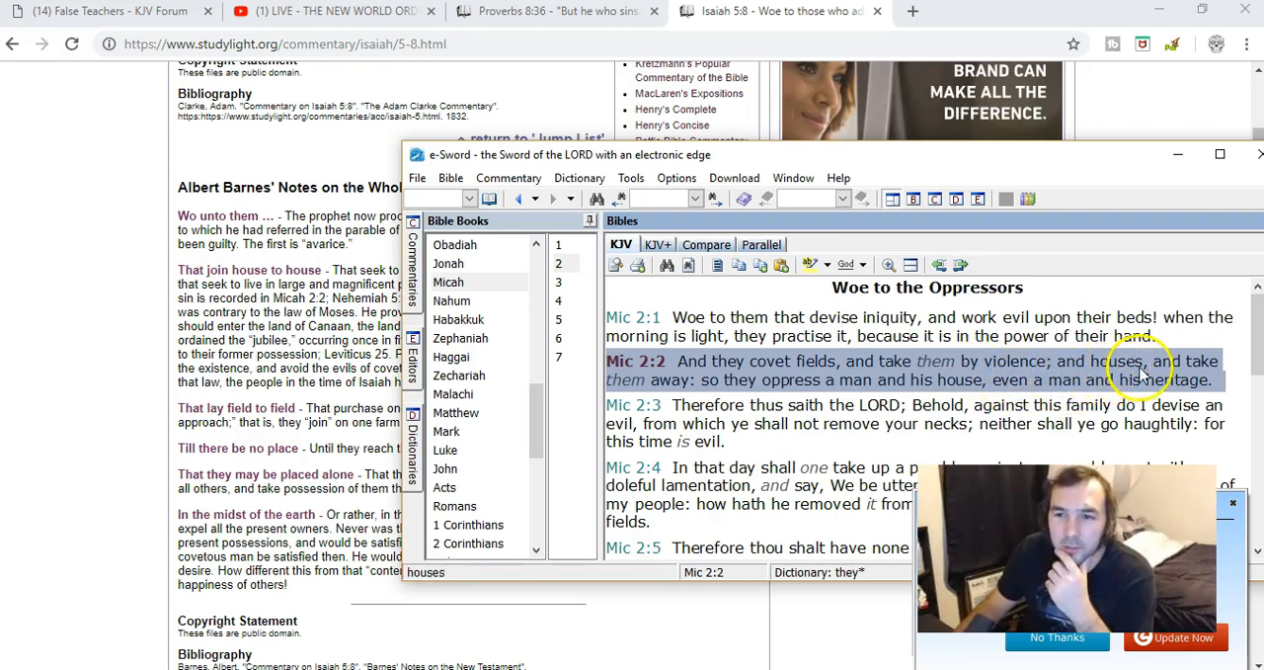
{"action": "mouse_move", "coordinate": [933, 399]}
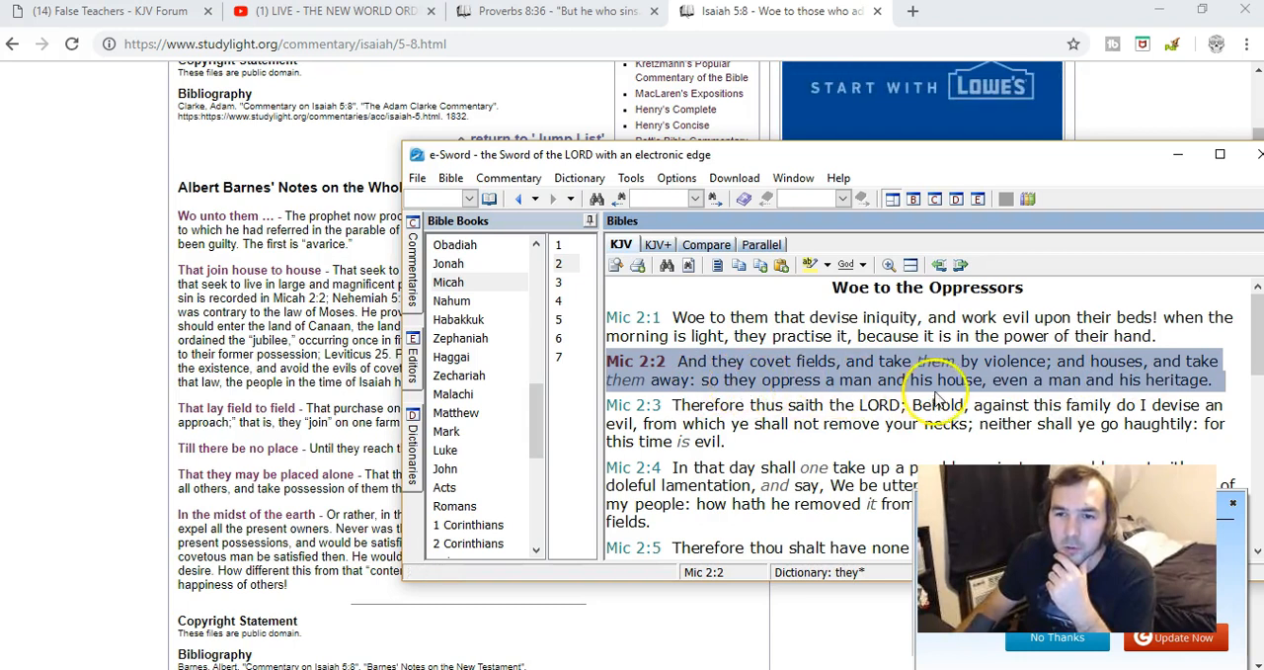
{"action": "mouse_move", "coordinate": [999, 395]}
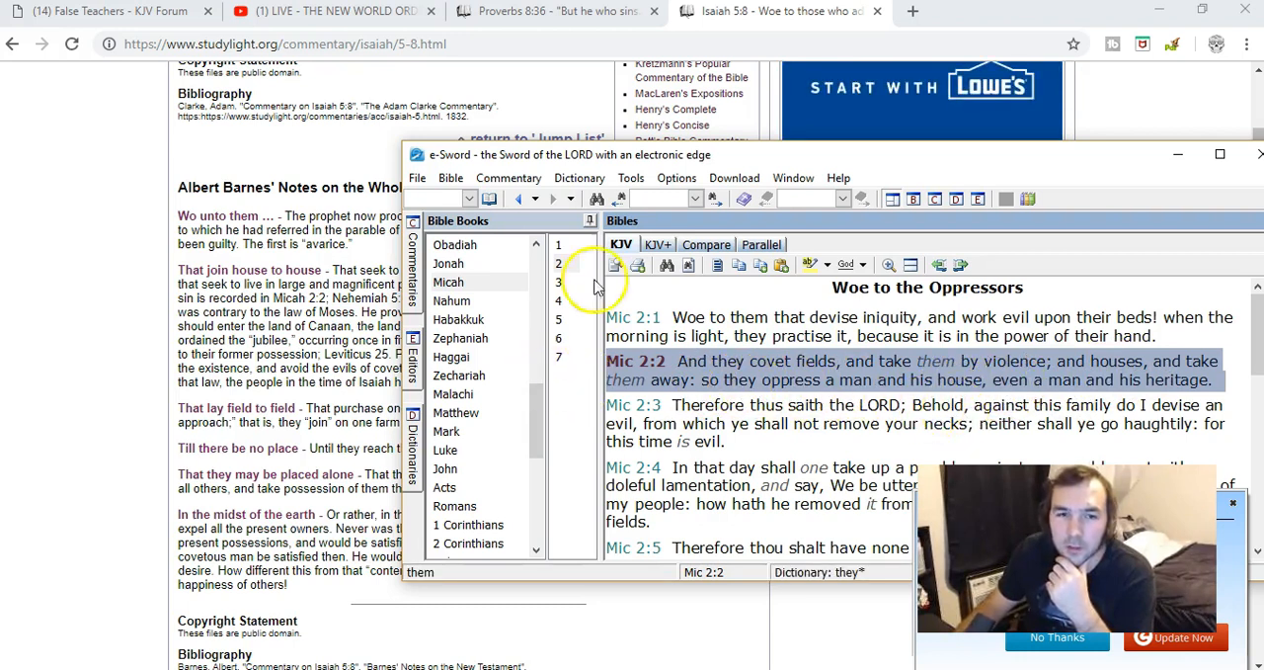
Step: Move the Bible window aside and scroll the books list toward Nehemiah
{"action": "left_click_drag", "start_coordinate": [563, 154], "coordinate": [719, 194]}
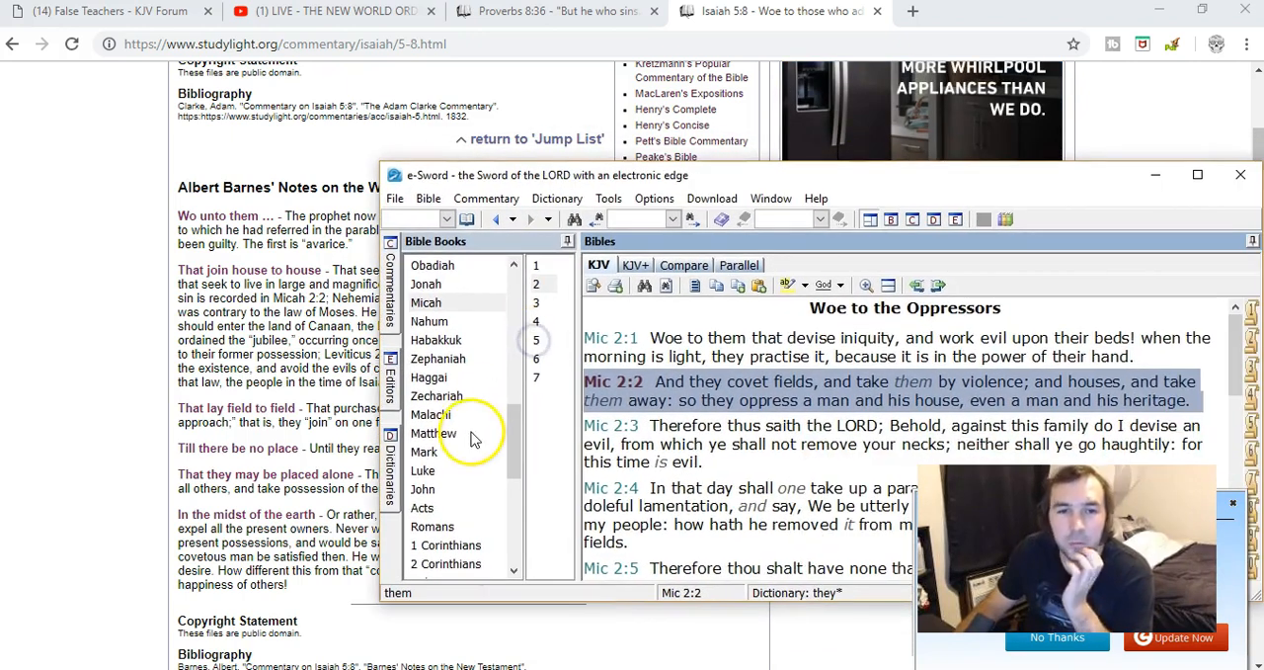
{"action": "left_click", "coordinate": [437, 340]}
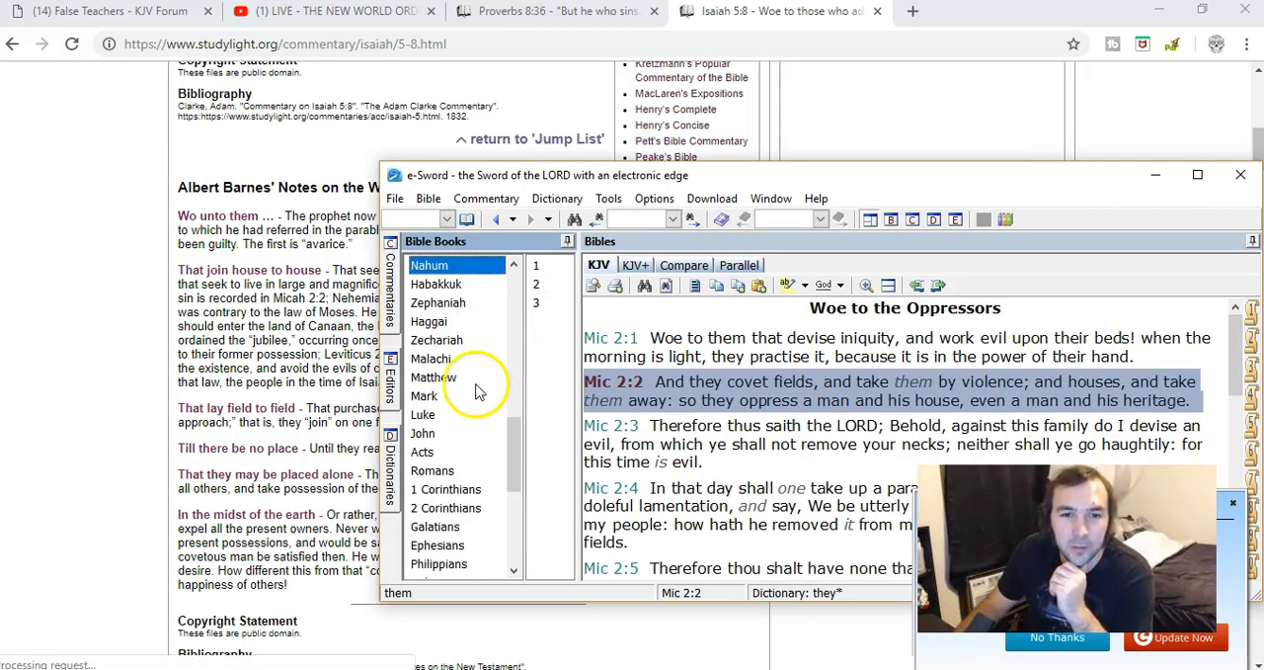
{"action": "scroll", "scroll_direction": "down", "scroll_amount": 3}
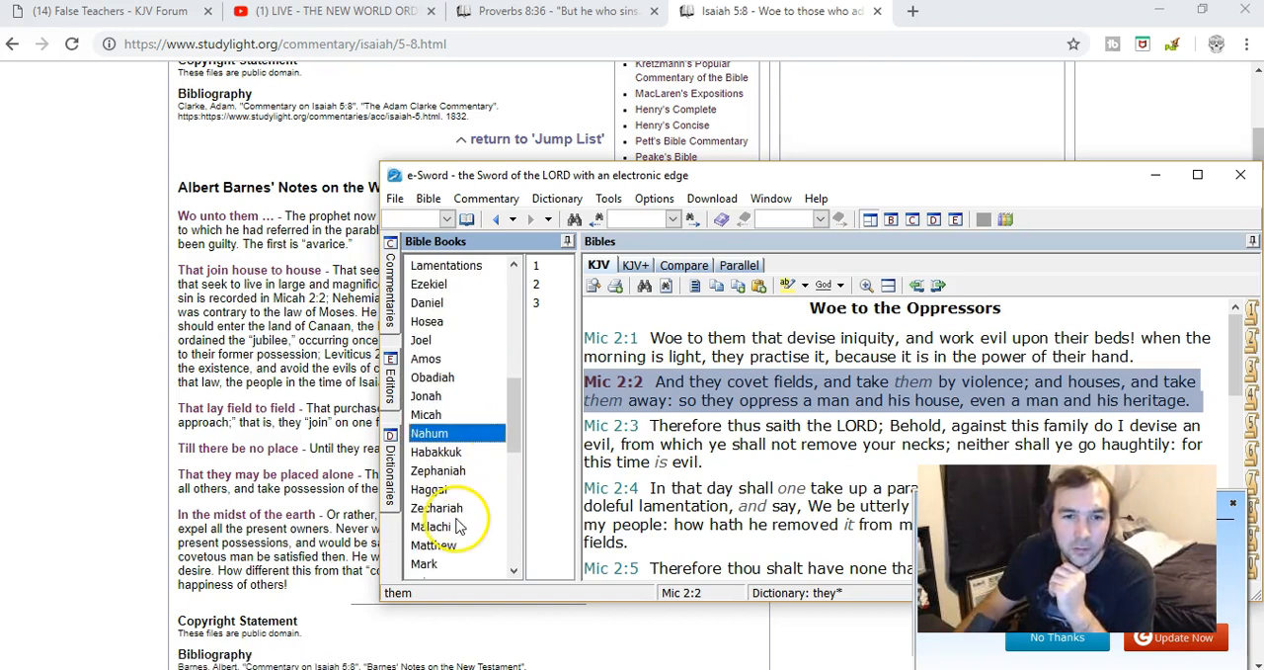
{"action": "mouse_move", "coordinate": [452, 413]}
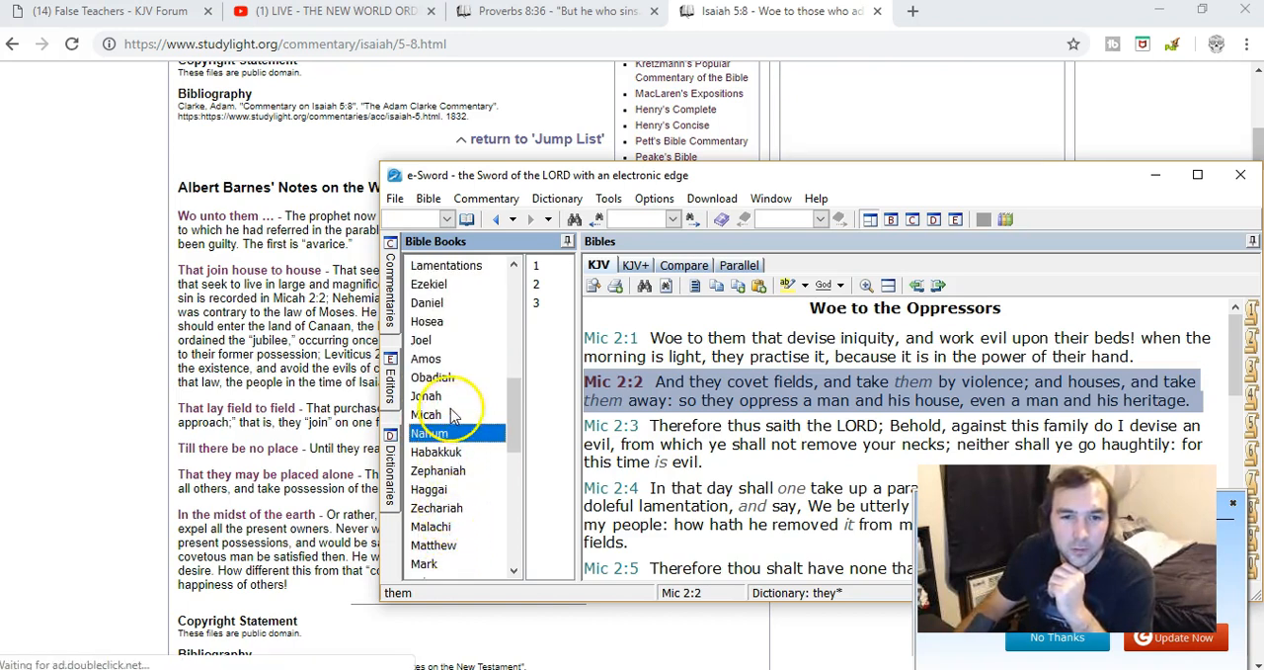
{"action": "scroll", "scroll_direction": "up", "scroll_amount": 3}
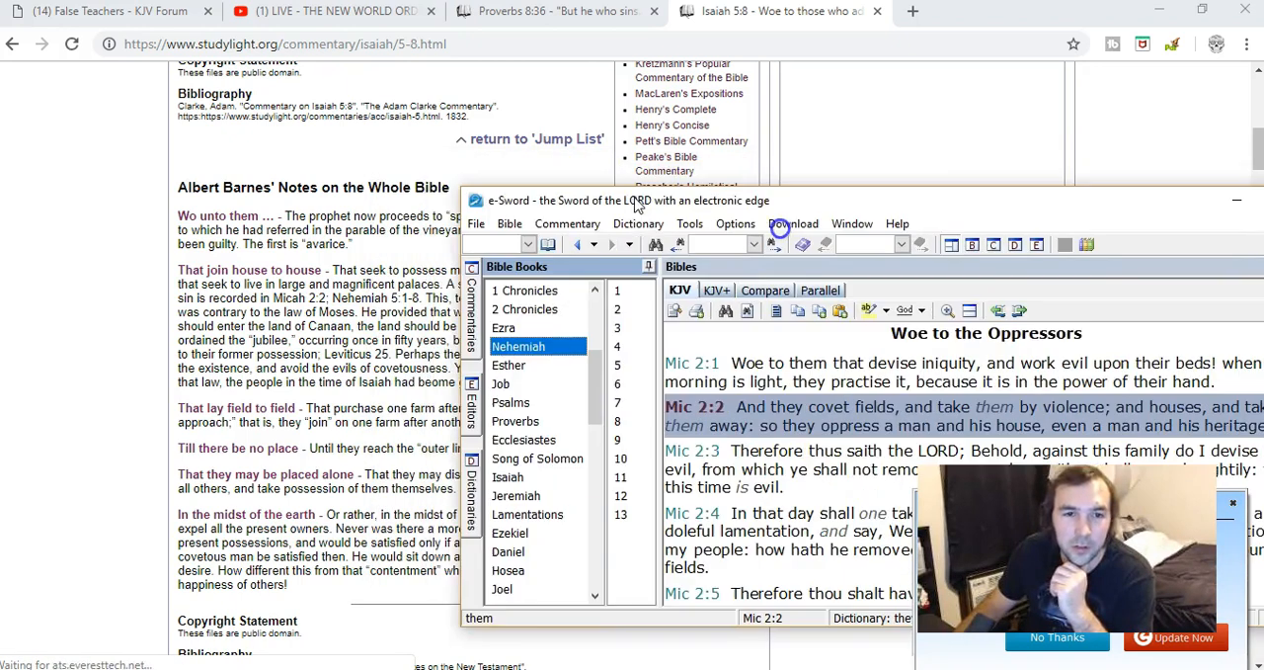
Step: Open Nehemiah chapter 5 and read its verses on mortgaged lands and usury down to 5:9
{"action": "left_click", "coordinate": [611, 364]}
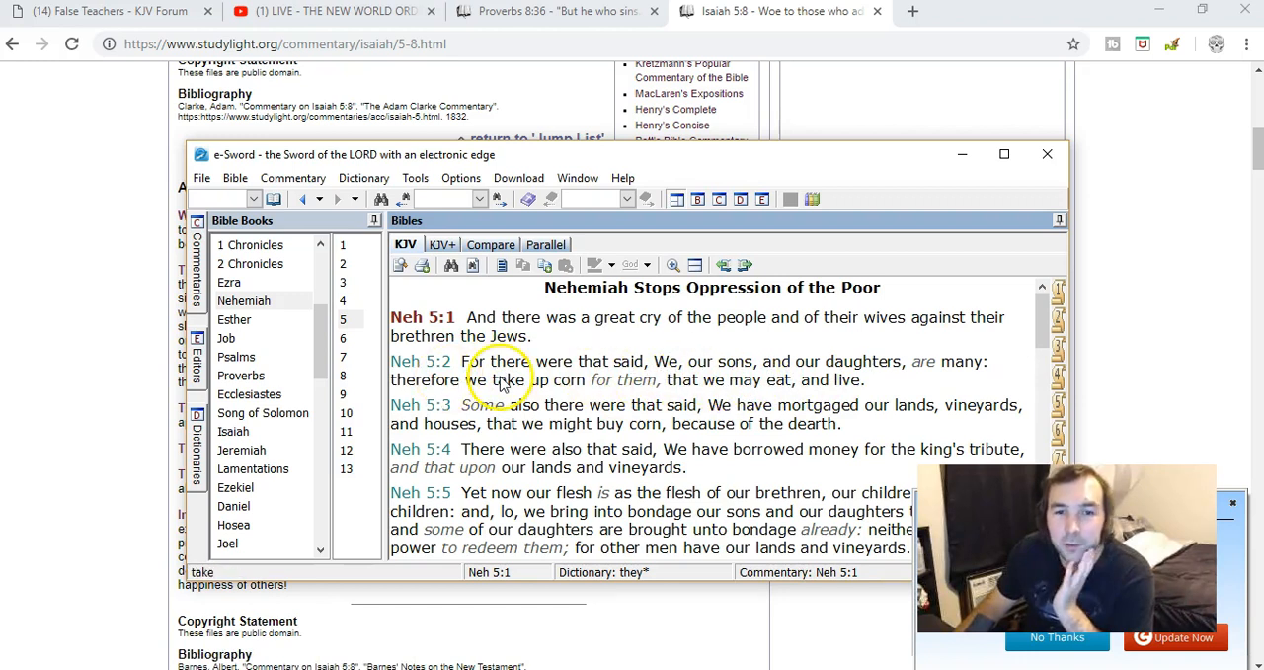
{"action": "mouse_move", "coordinate": [681, 399]}
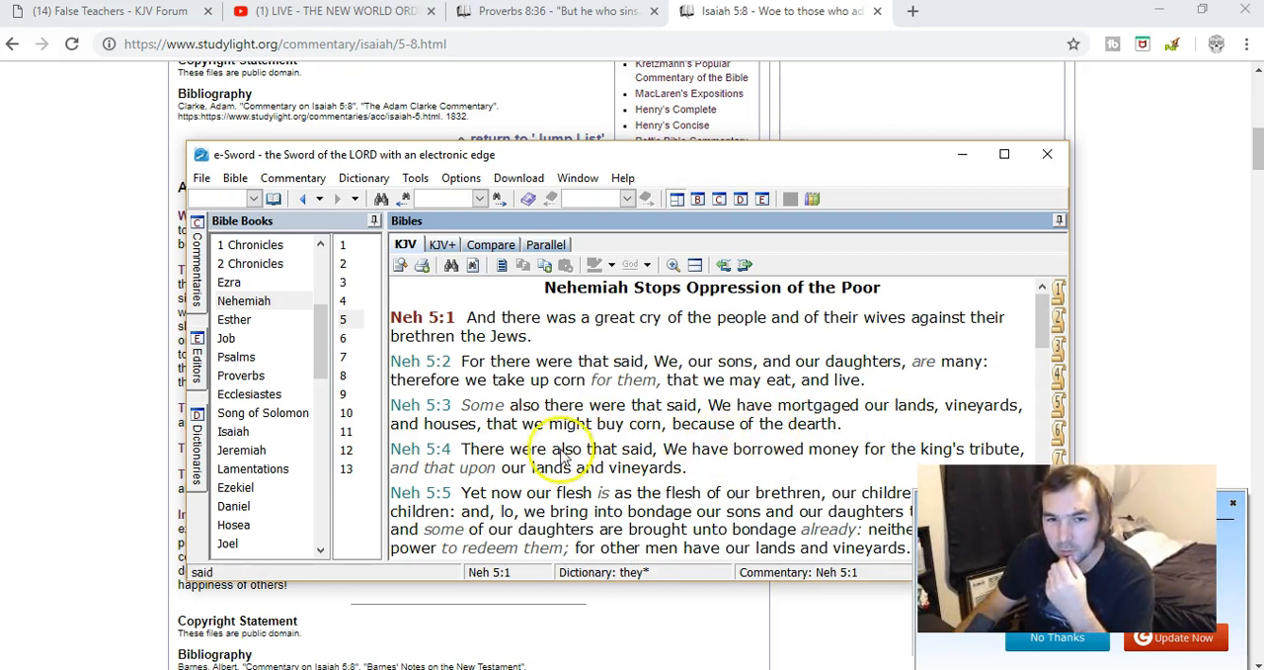
{"action": "scroll", "scroll_direction": "down", "scroll_amount": 3}
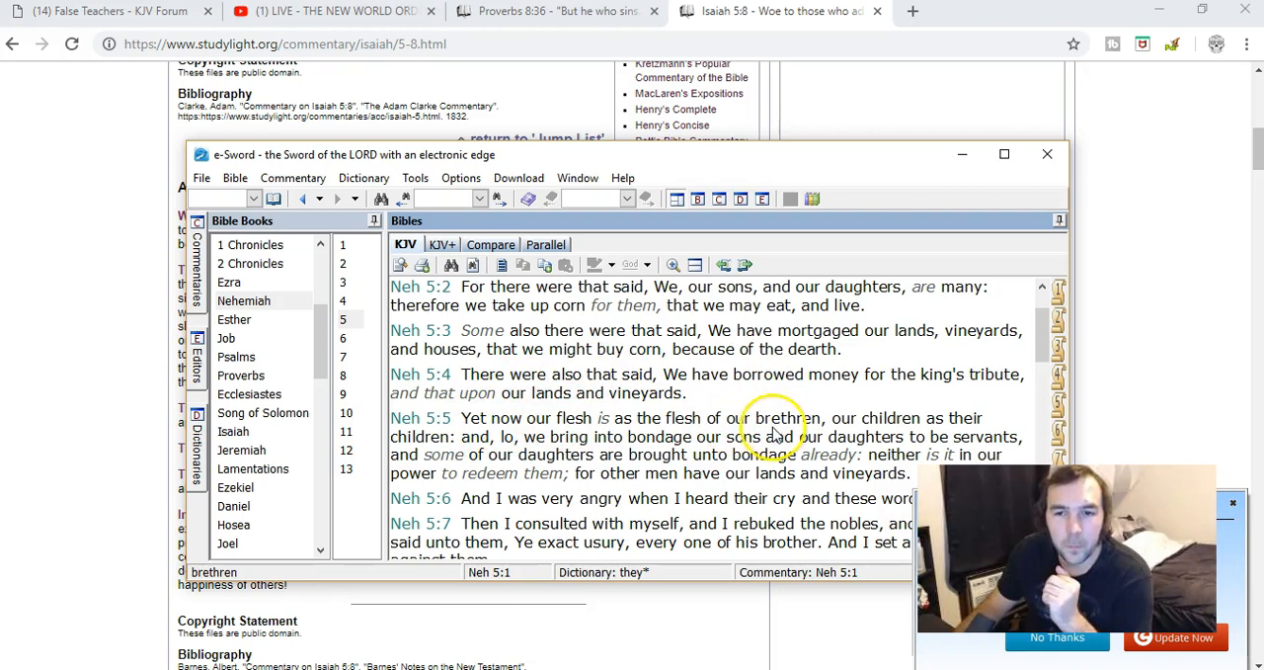
{"action": "mouse_move", "coordinate": [672, 458]}
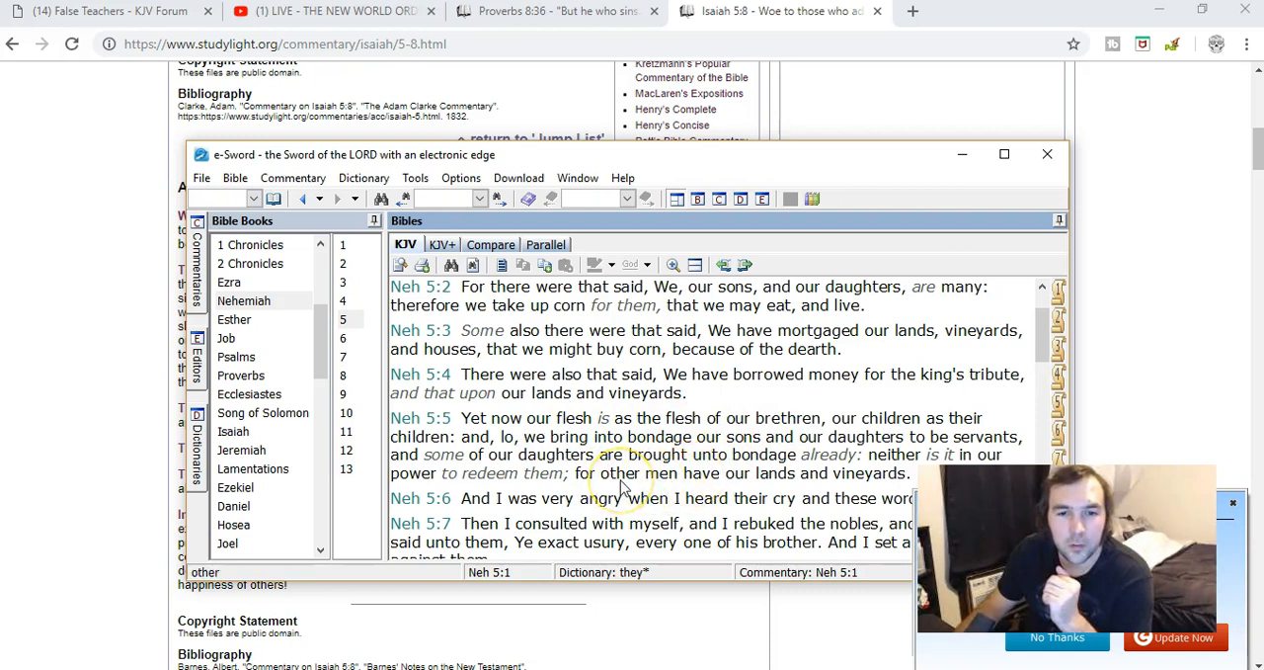
{"action": "scroll", "scroll_direction": "down", "scroll_amount": 3}
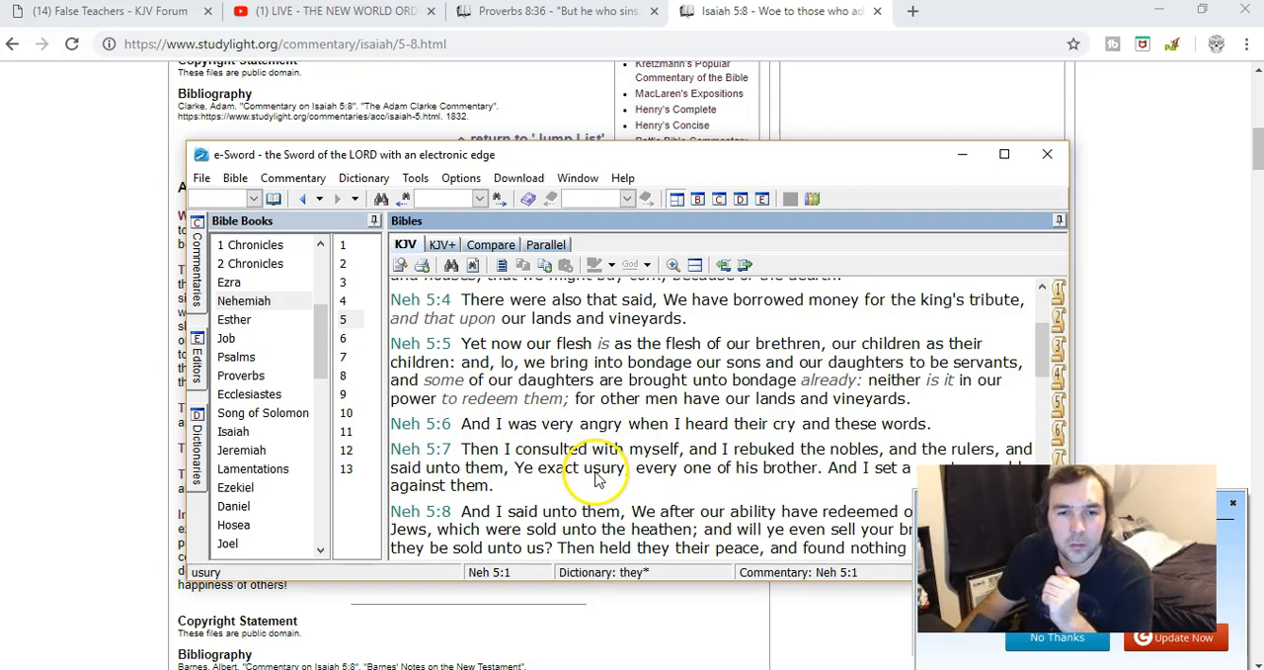
{"action": "scroll", "scroll_direction": "down", "scroll_amount": 3}
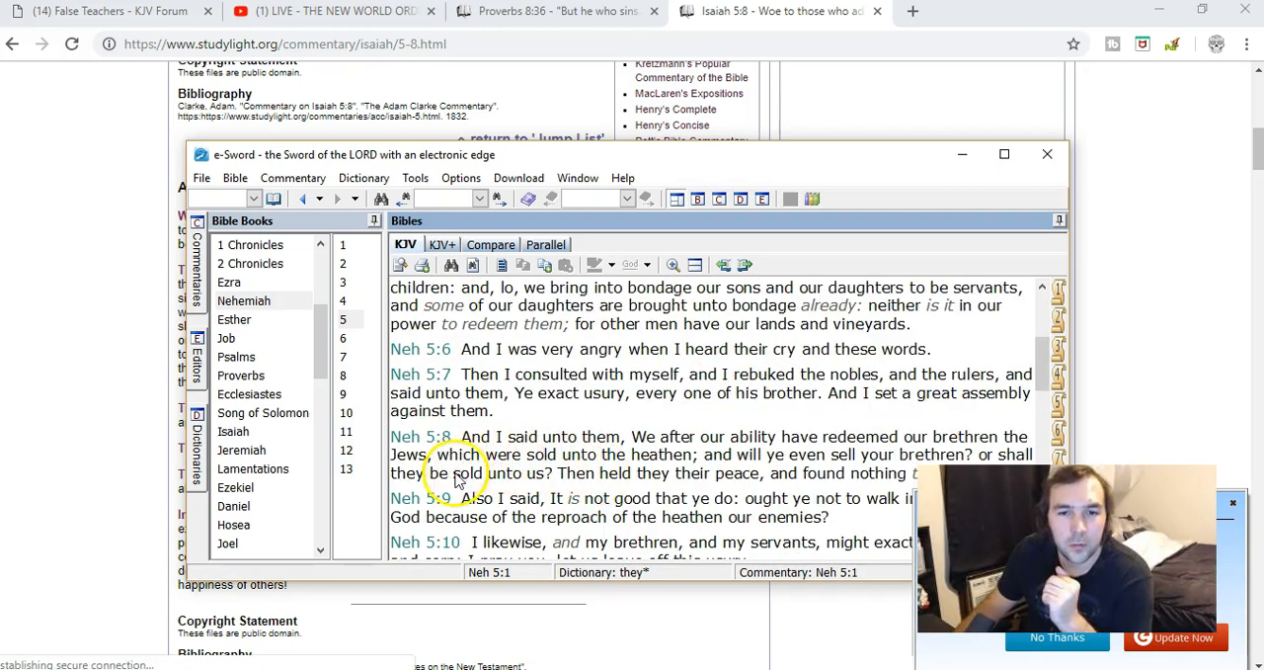
{"action": "mouse_move", "coordinate": [735, 472]}
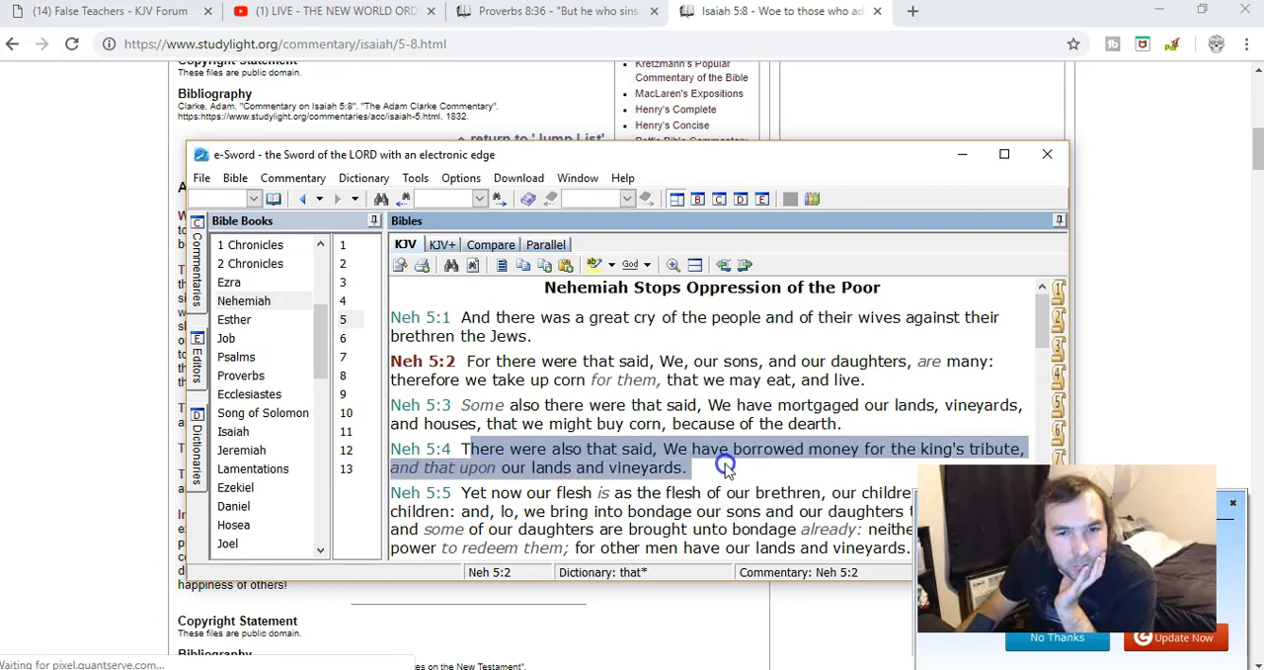
Step: Mark 'and that upon our lands and vineyards' in Nehemiah 5:4, then bring the StudyLight note back to front
{"action": "left_click", "coordinate": [707, 466]}
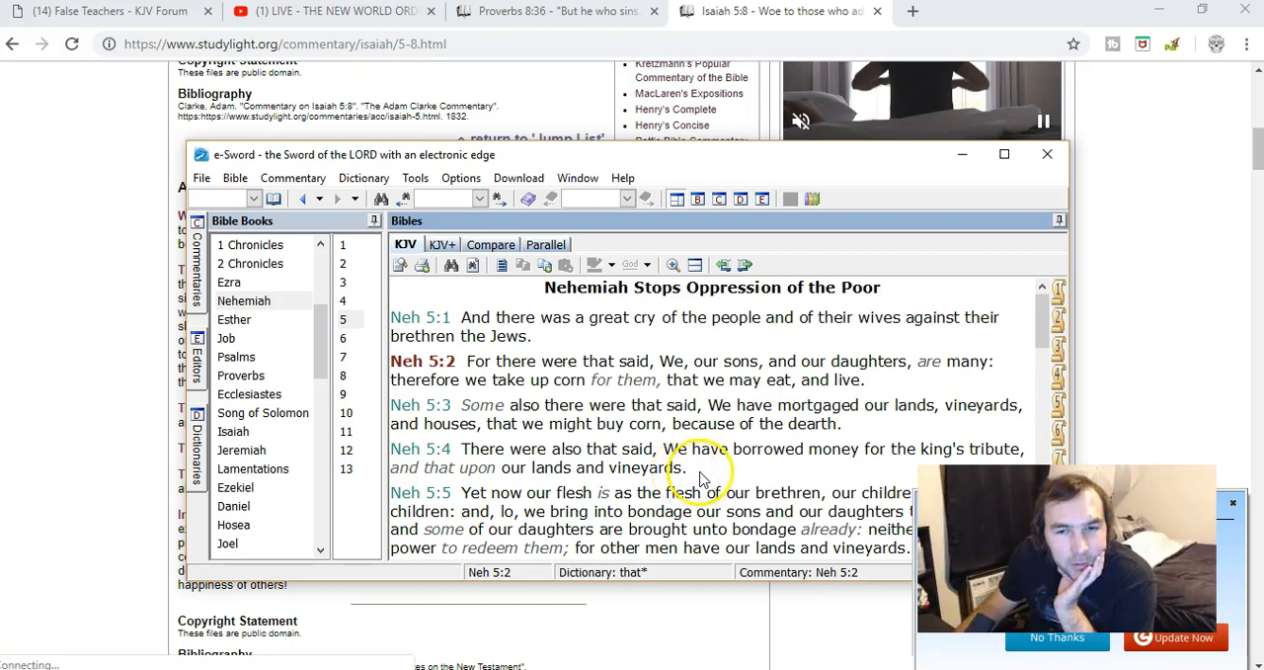
{"action": "double_click", "coordinate": [444, 467]}
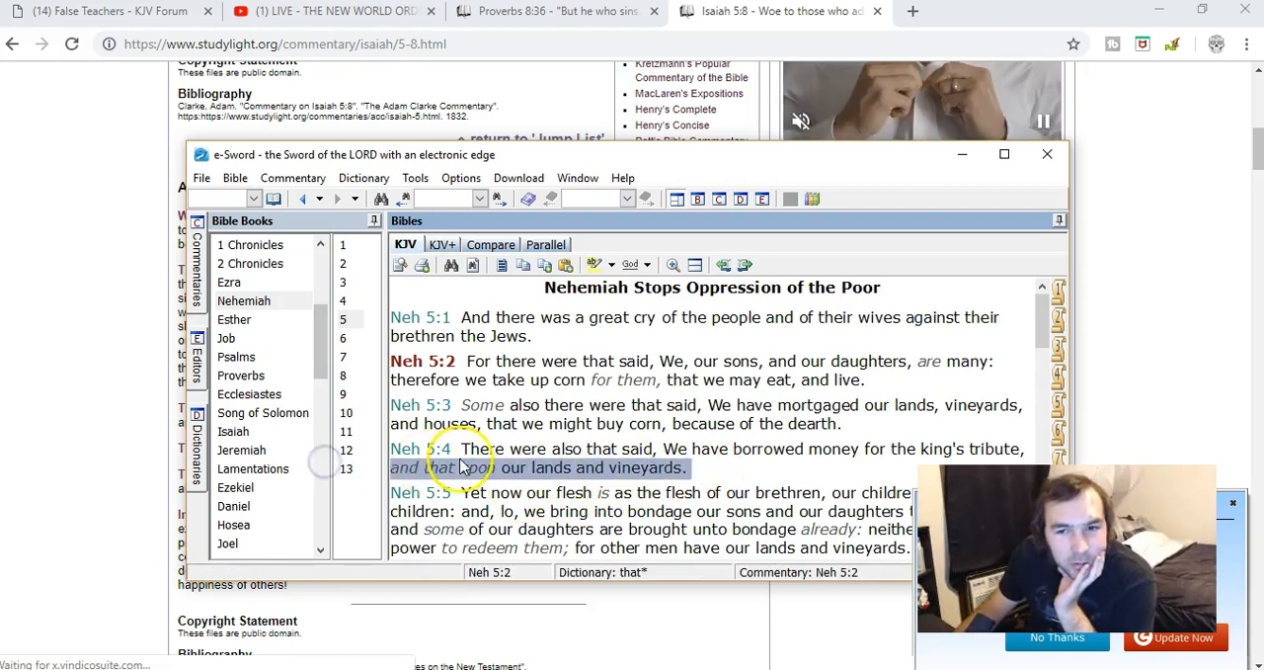
{"action": "left_click", "coordinate": [464, 448]}
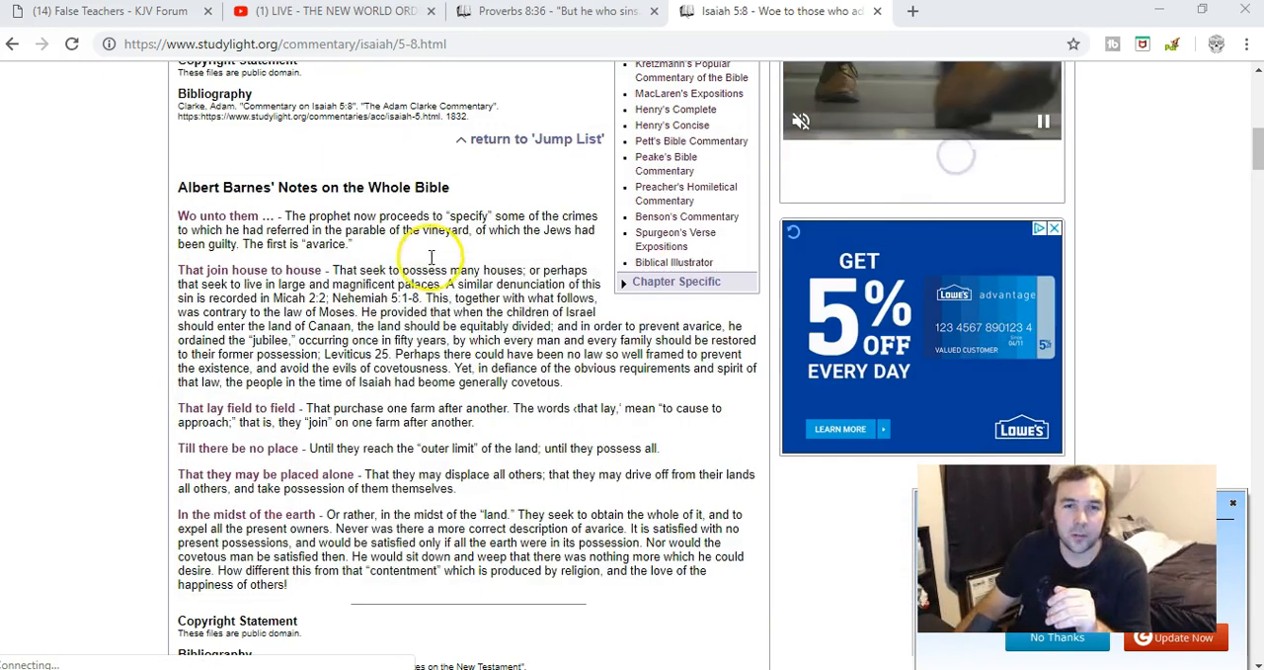
Step: Scroll past Barnes' note to Coffman's 'Woe to the greedy and the selfish' commentary on Isaiah 5:8
{"action": "scroll", "scroll_direction": "down", "scroll_amount": 3}
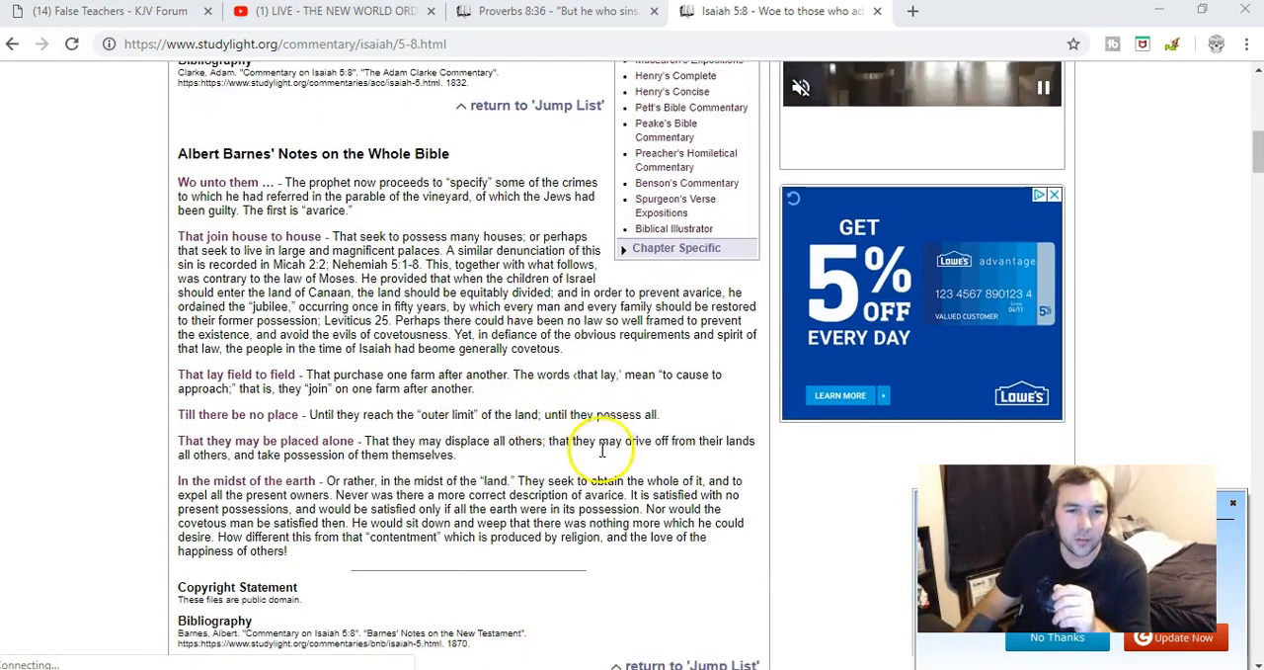
{"action": "scroll", "scroll_direction": "down", "scroll_amount": 3}
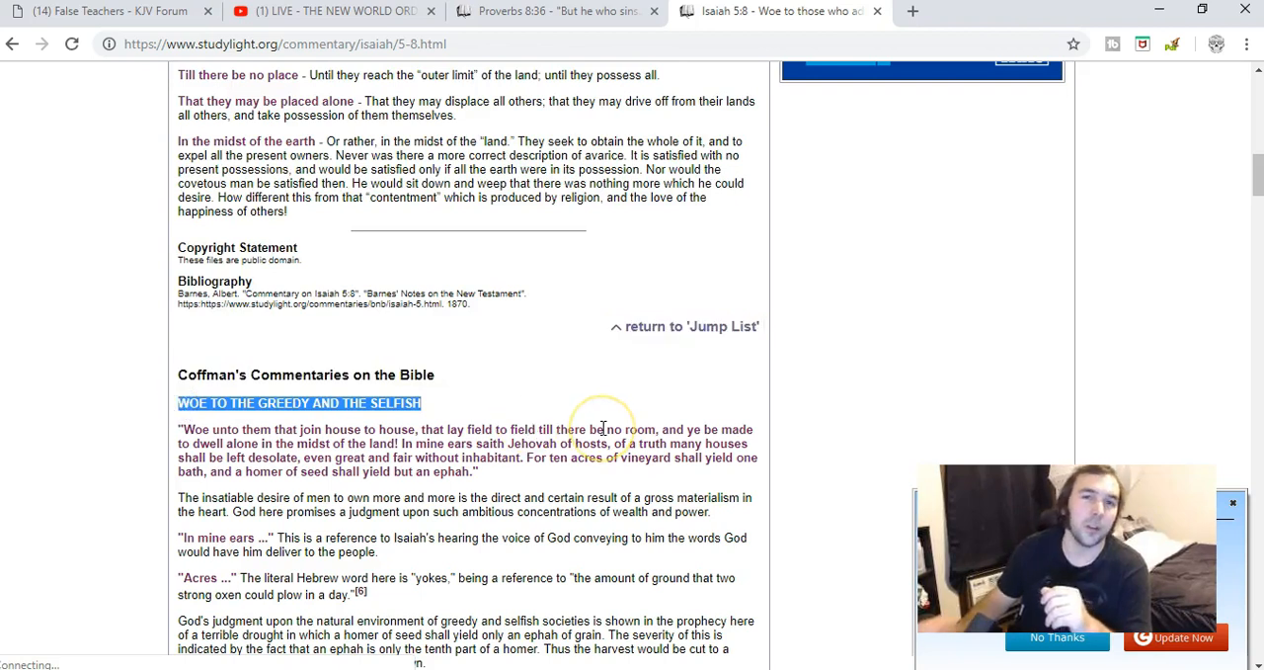
{"action": "mouse_move", "coordinate": [602, 428]}
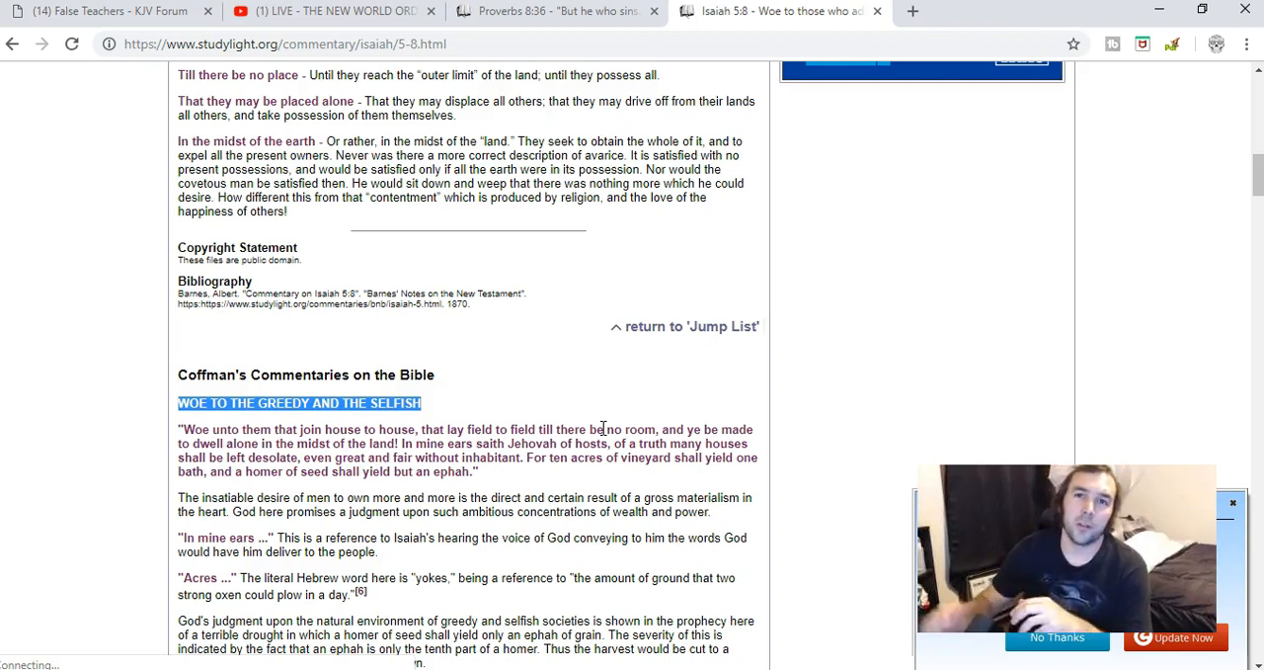
{"action": "mouse_move", "coordinate": [36, 628]}
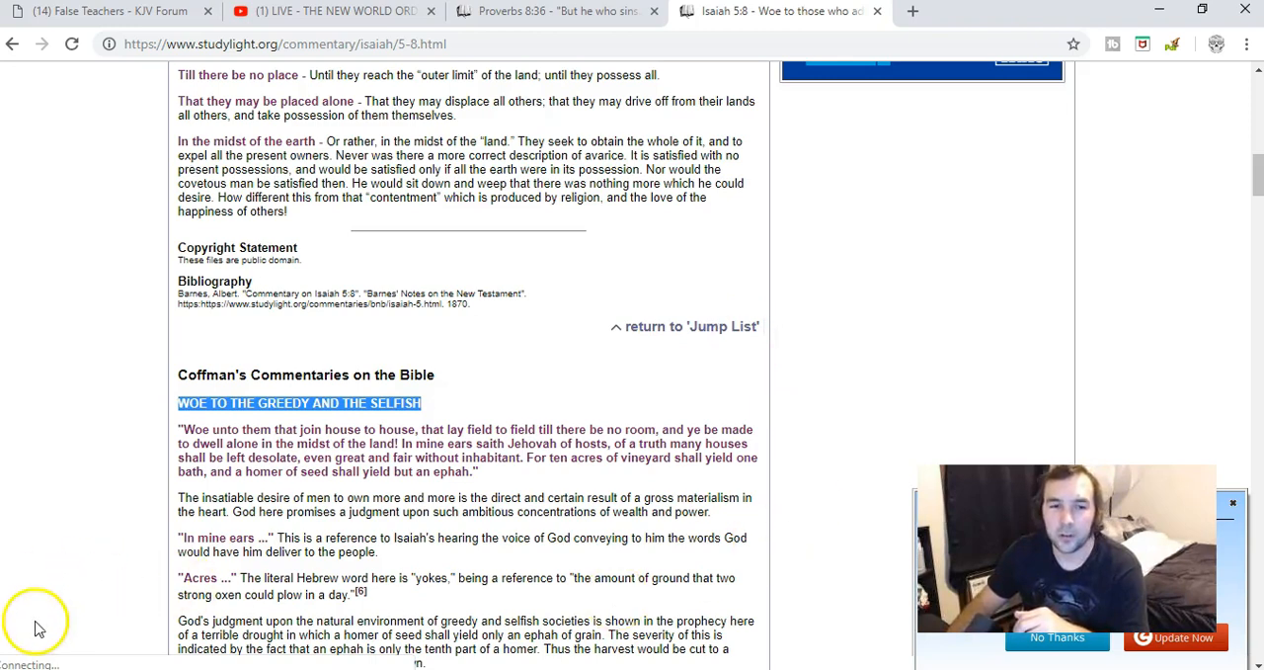